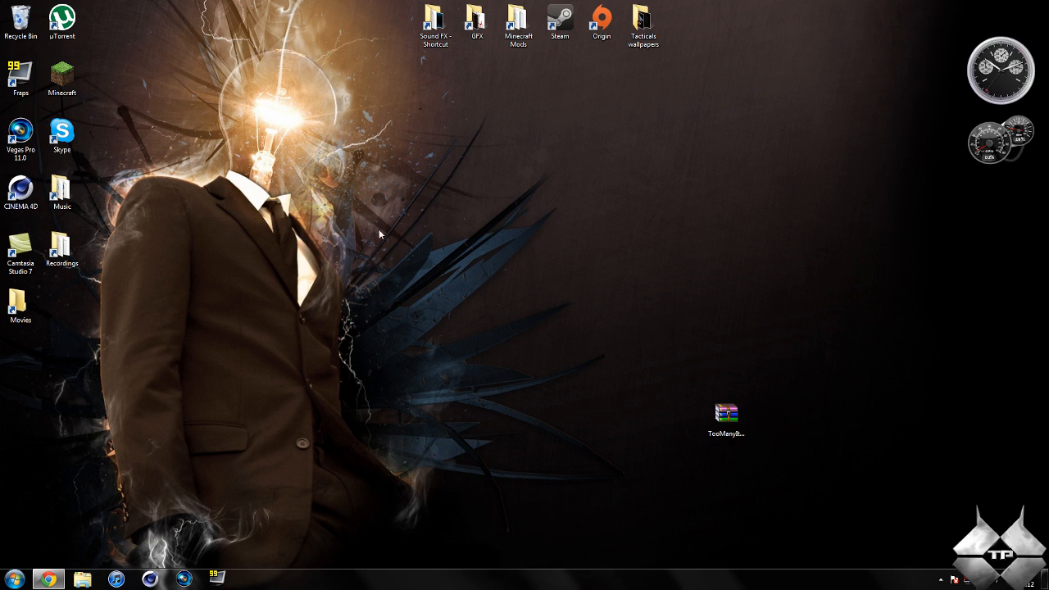
mouse_move(528, 312)
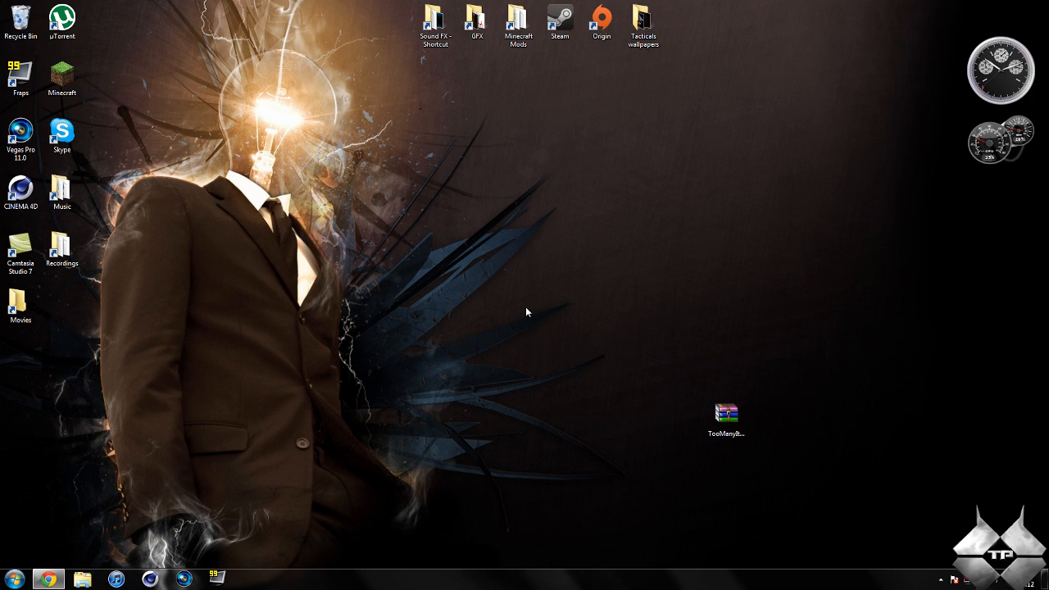
- Select the TooManyItems file on the desktop and launch the Minecraft launcher
click(724, 416)
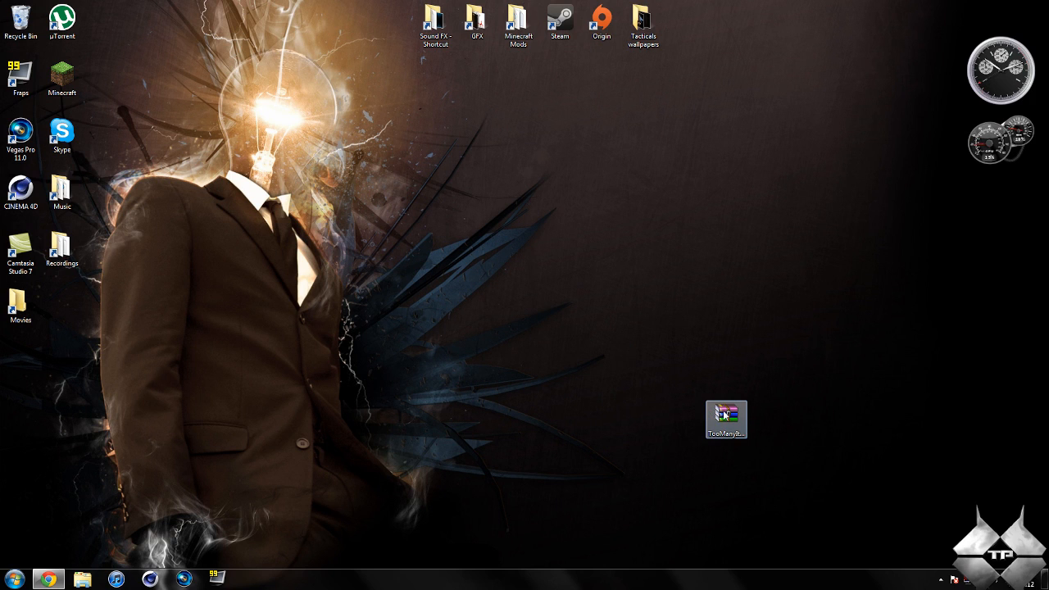
double_click(63, 78)
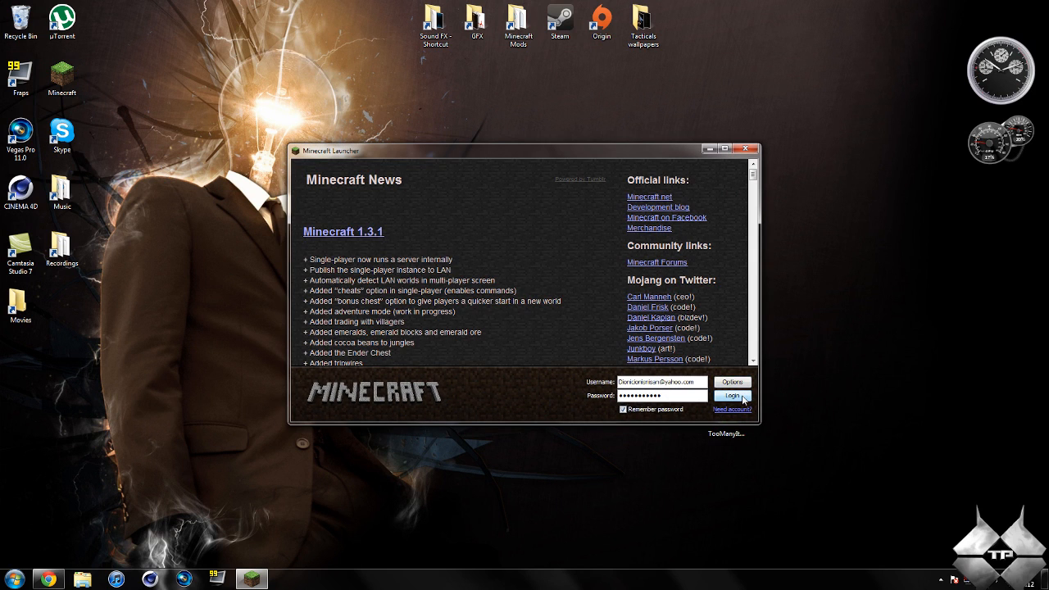
- Log in, choose a saved world from the Singleplayer list and load it
click(731, 395)
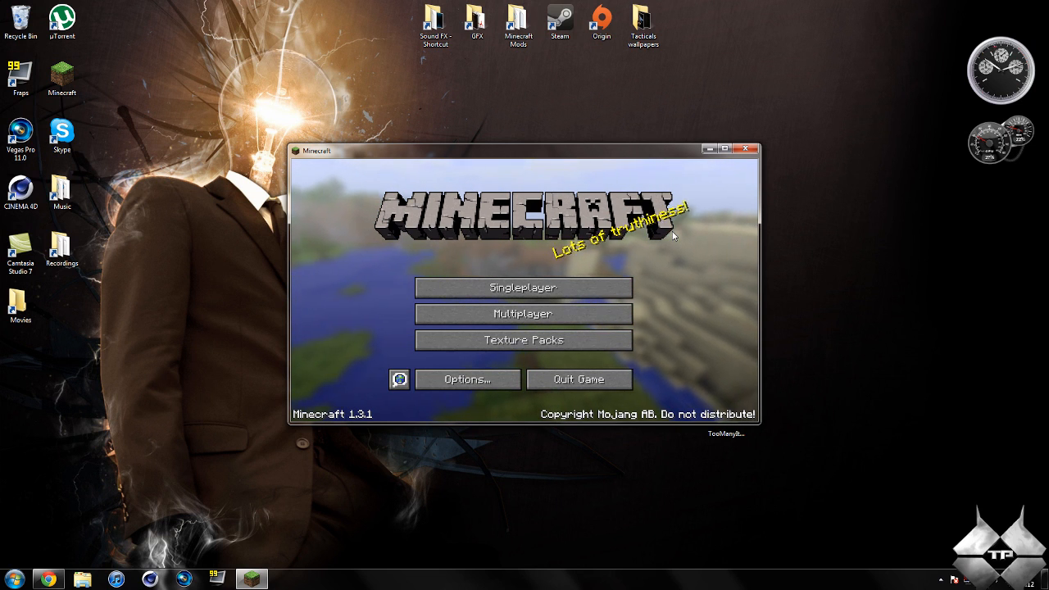
mouse_move(692, 193)
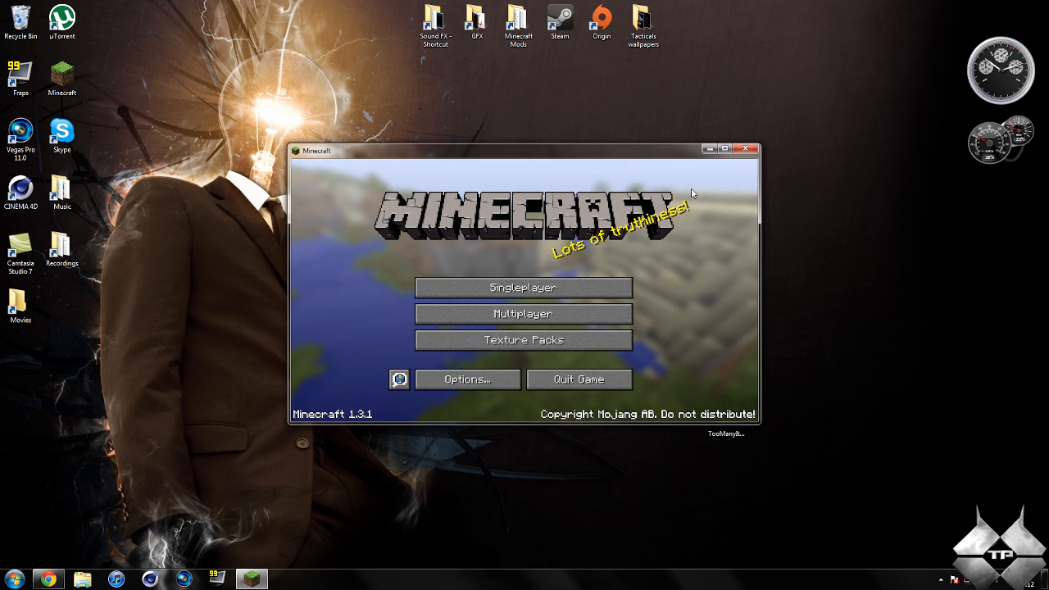
mouse_move(565, 279)
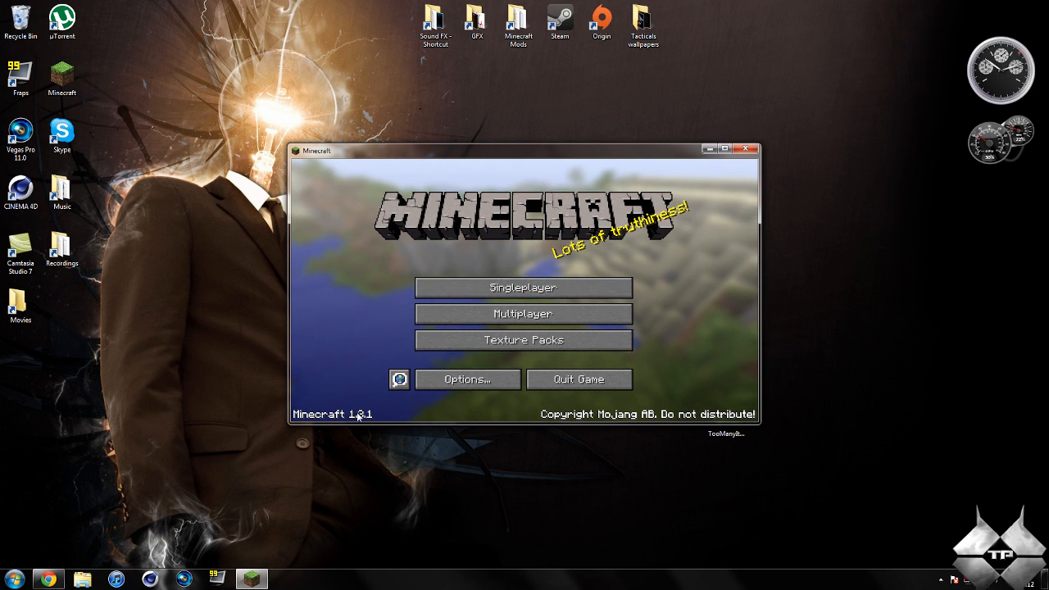
mouse_move(566, 436)
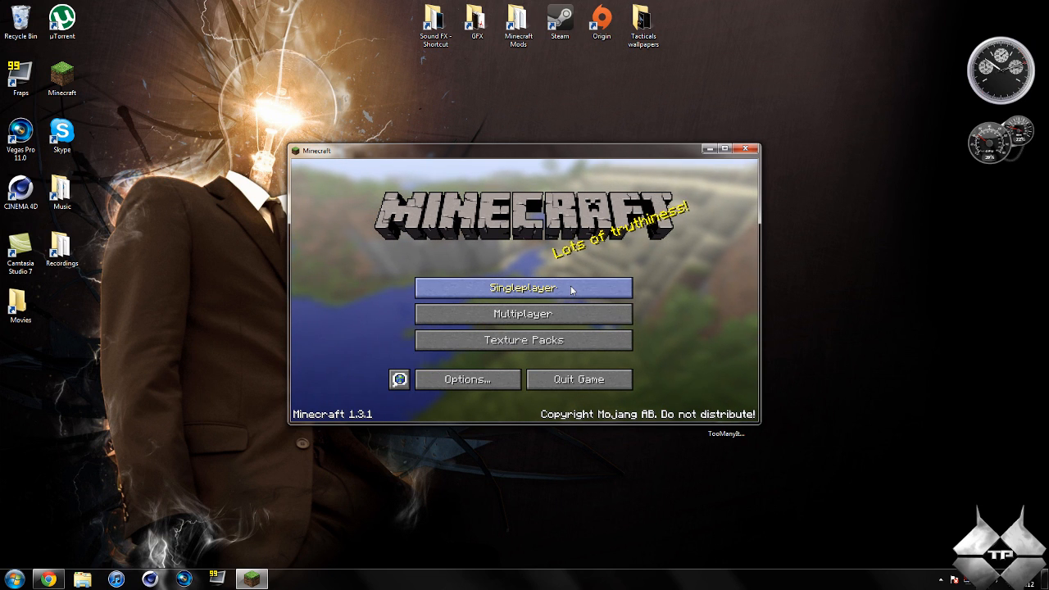
click(523, 289)
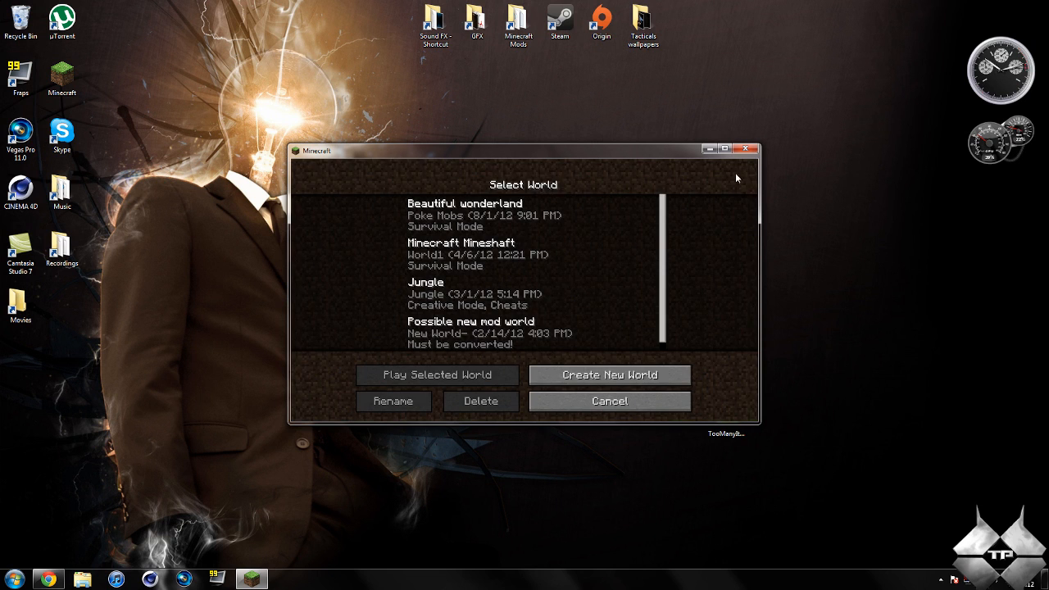
click(723, 148)
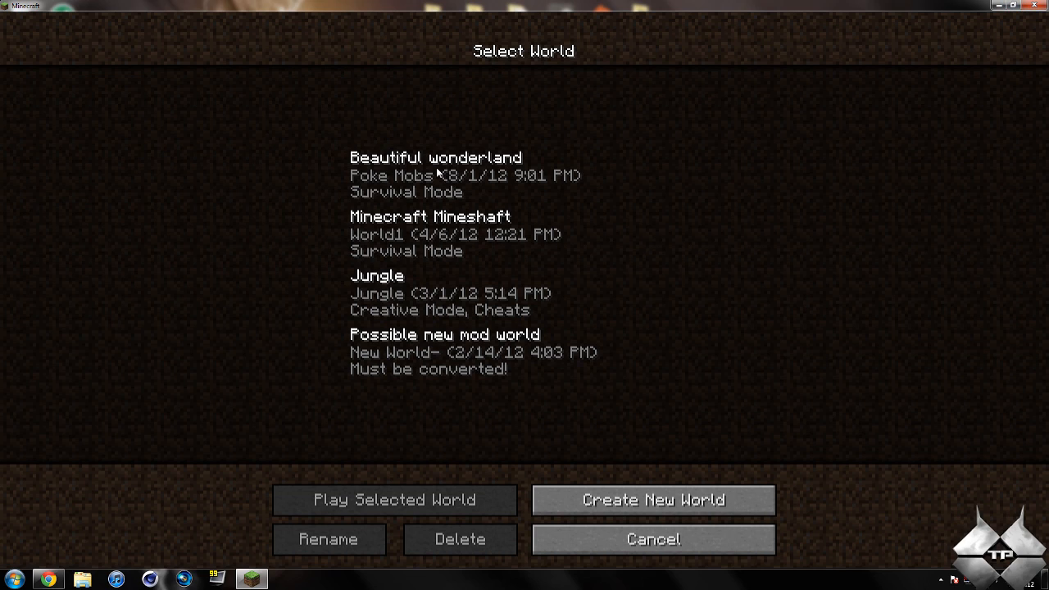
click(397, 500)
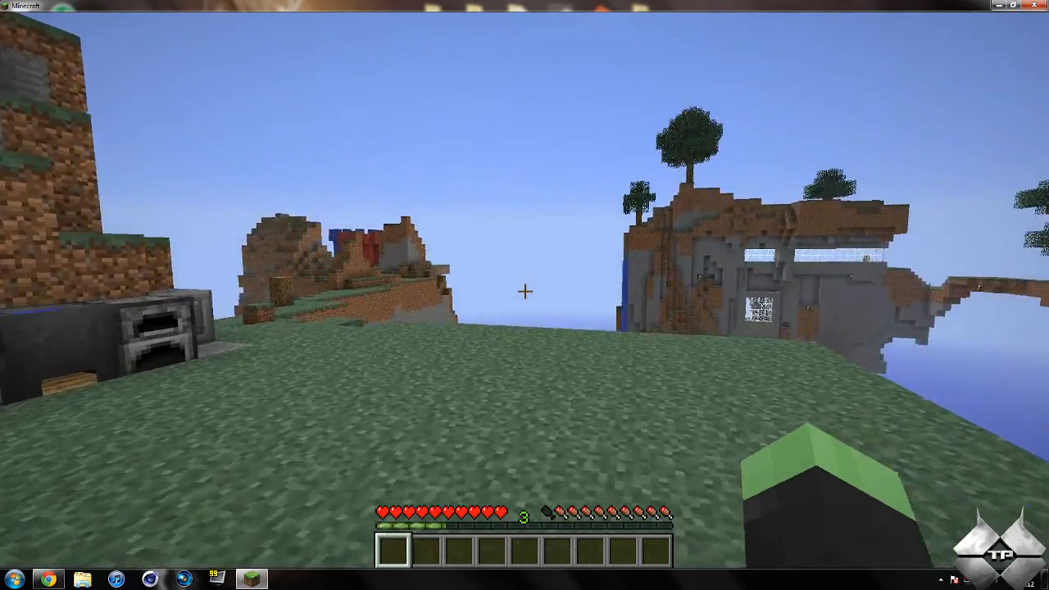
mouse_move(524, 292)
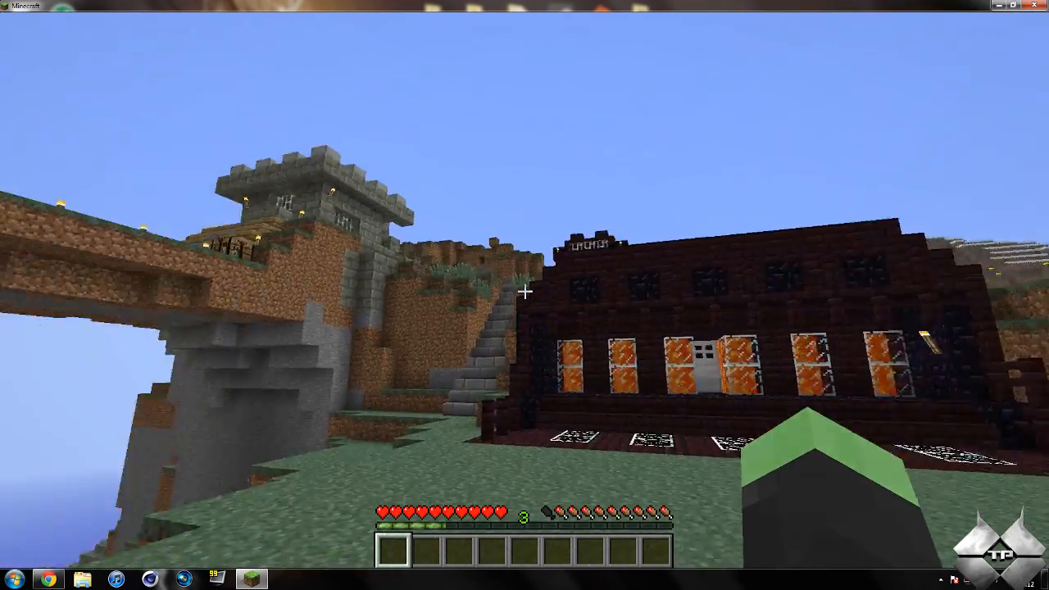
- Show the inventory with the TooManyItems item panel and save slots (E)
key(e)
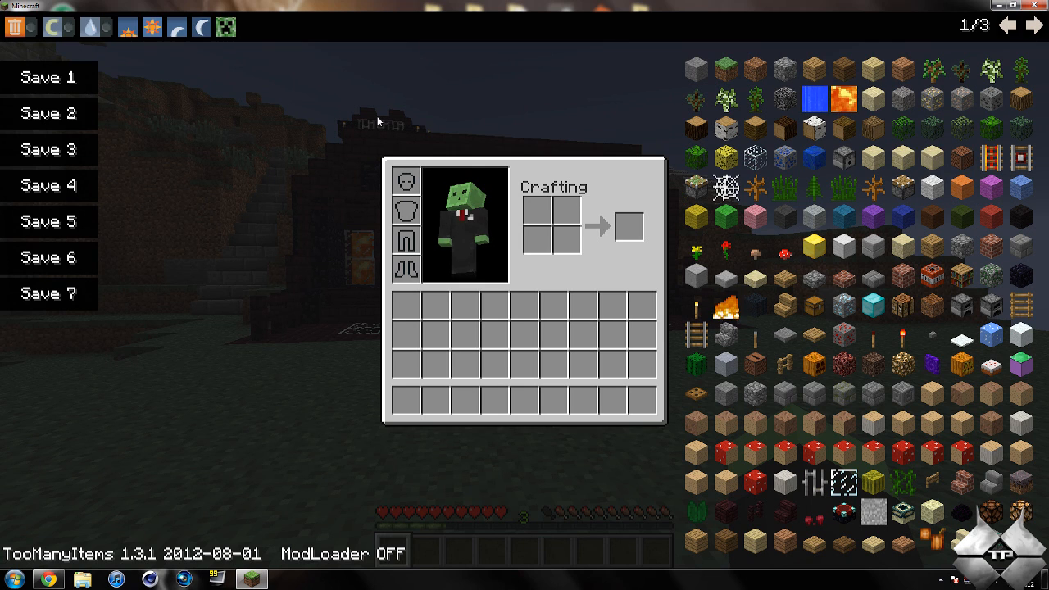
mouse_move(777, 307)
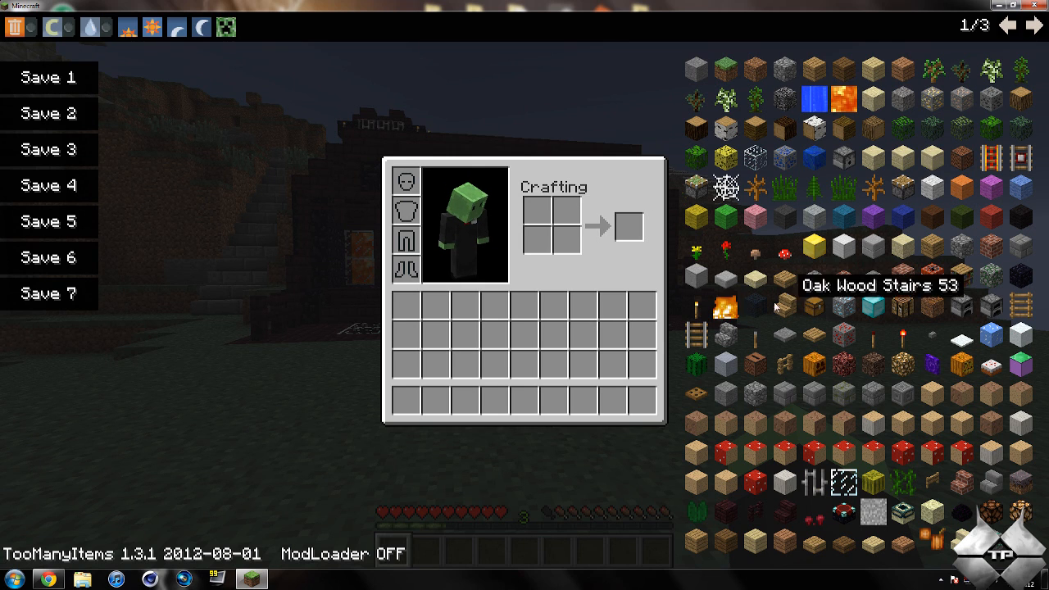
mouse_move(820, 132)
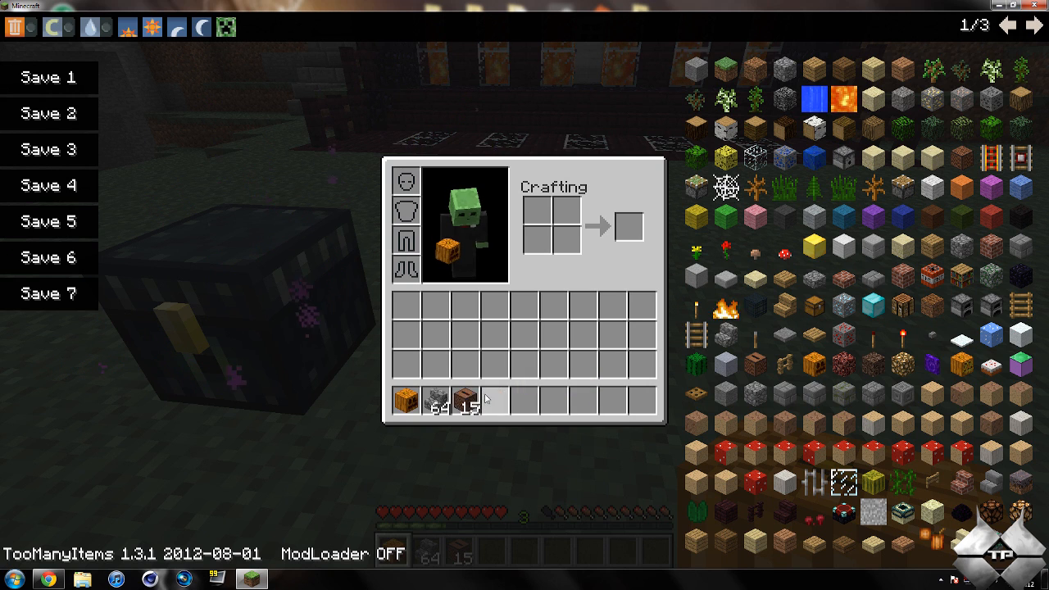
mouse_move(465, 400)
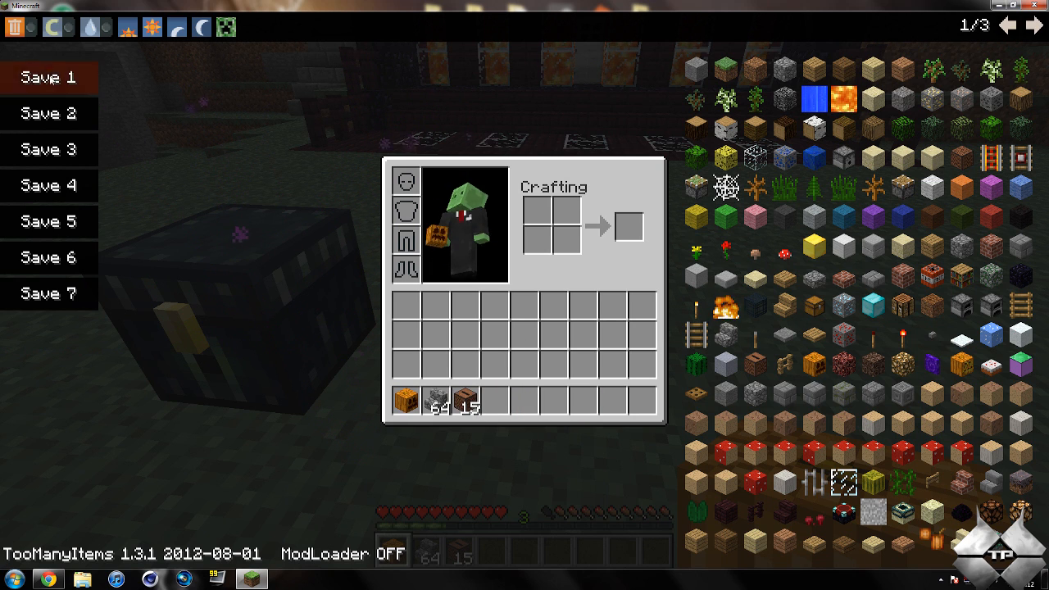
mouse_move(407, 402)
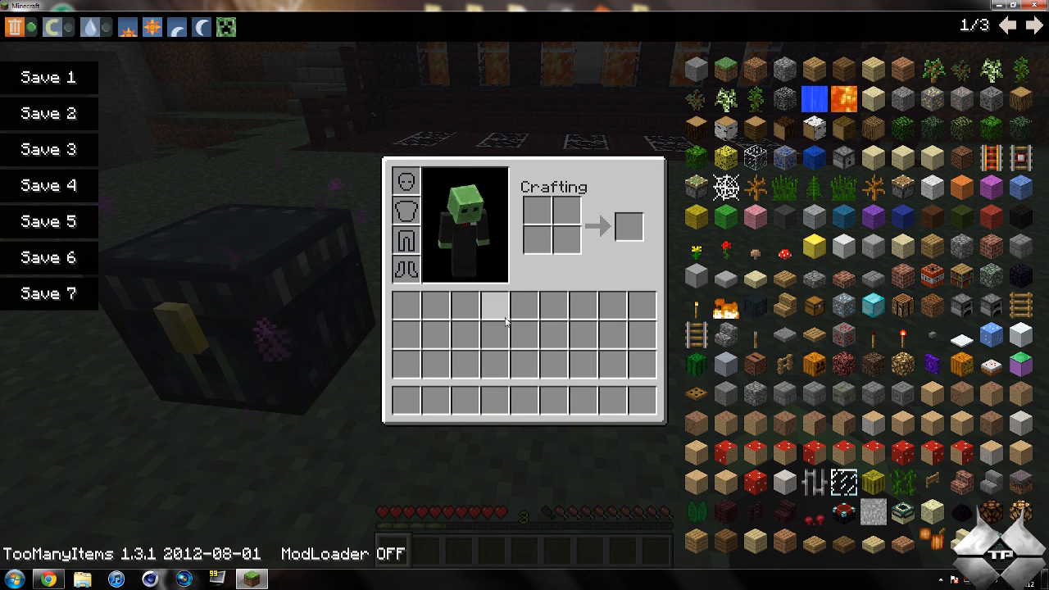
mouse_move(393, 306)
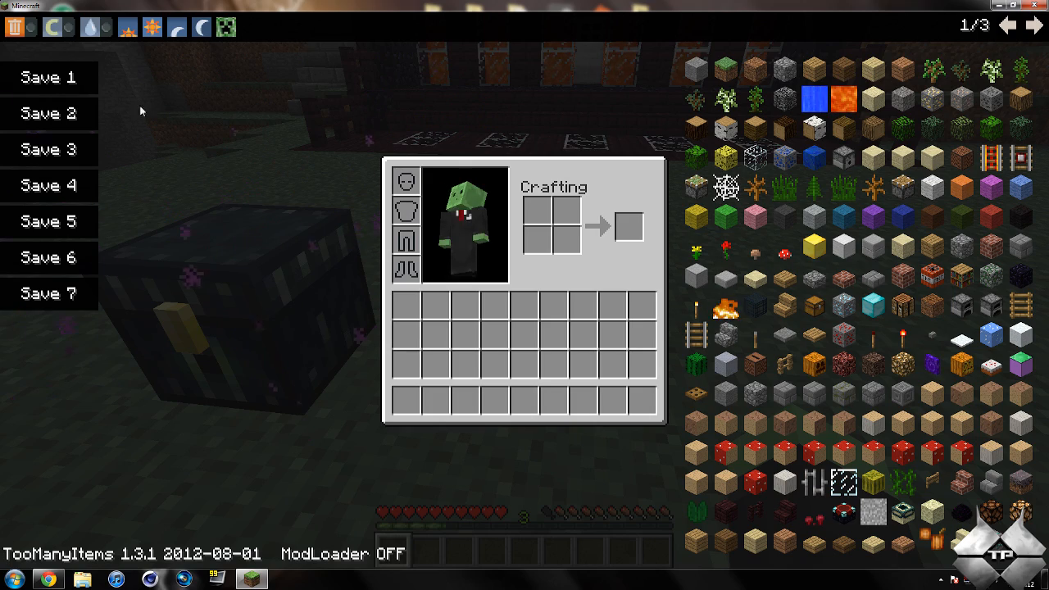
- Switch to creative mode and browse the Combat, Building Blocks, Miscellaneous and search item views
click(53, 26)
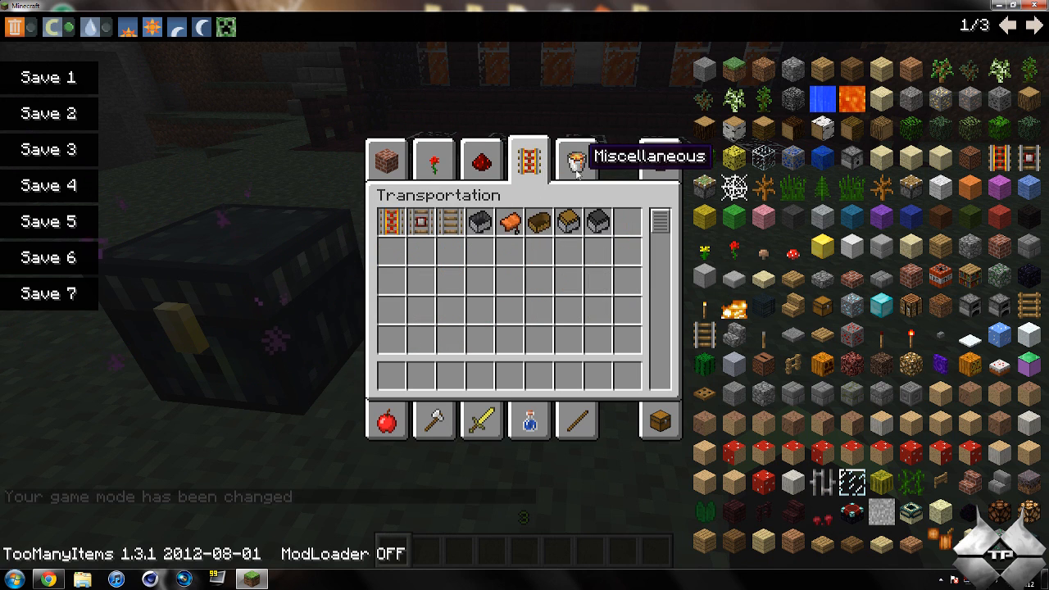
click(482, 420)
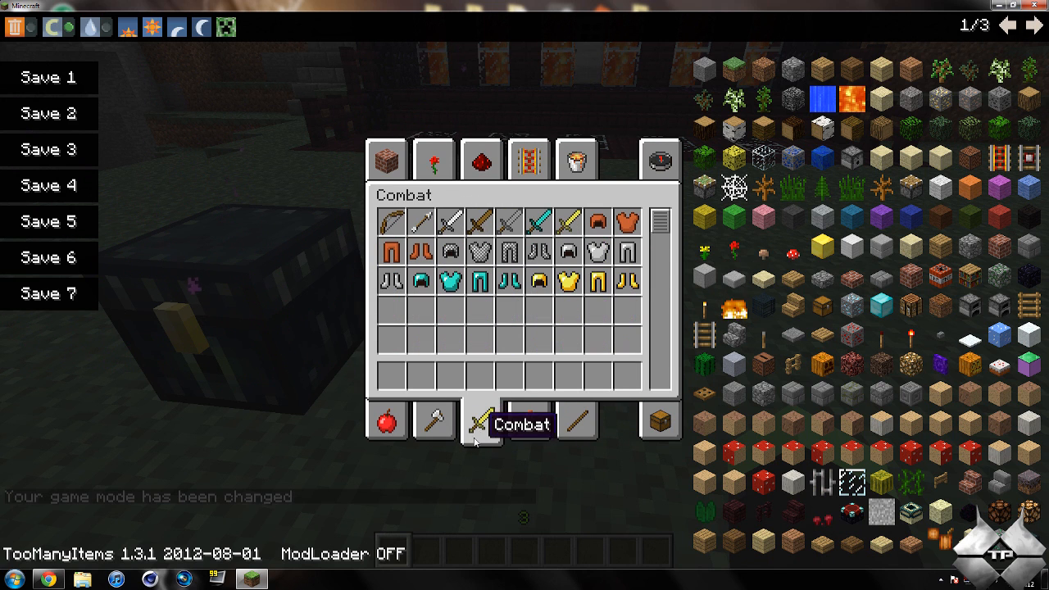
click(435, 419)
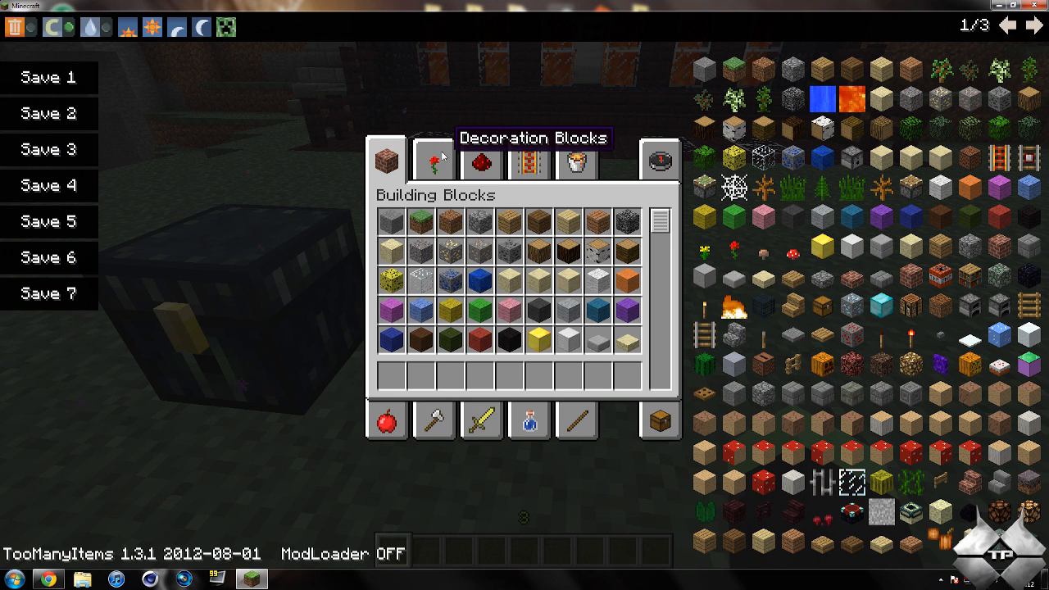
click(578, 161)
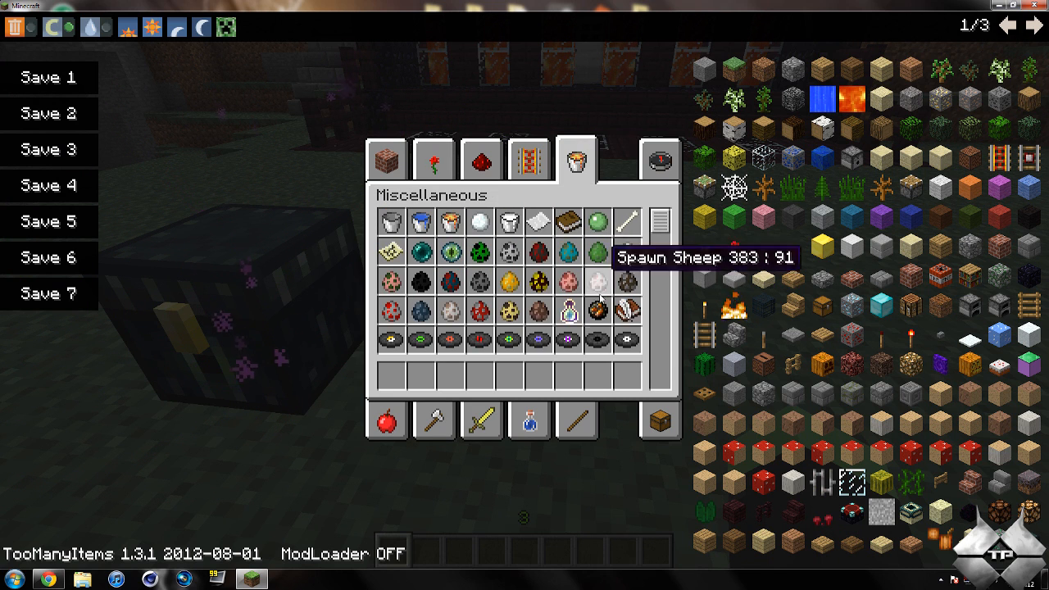
click(577, 157)
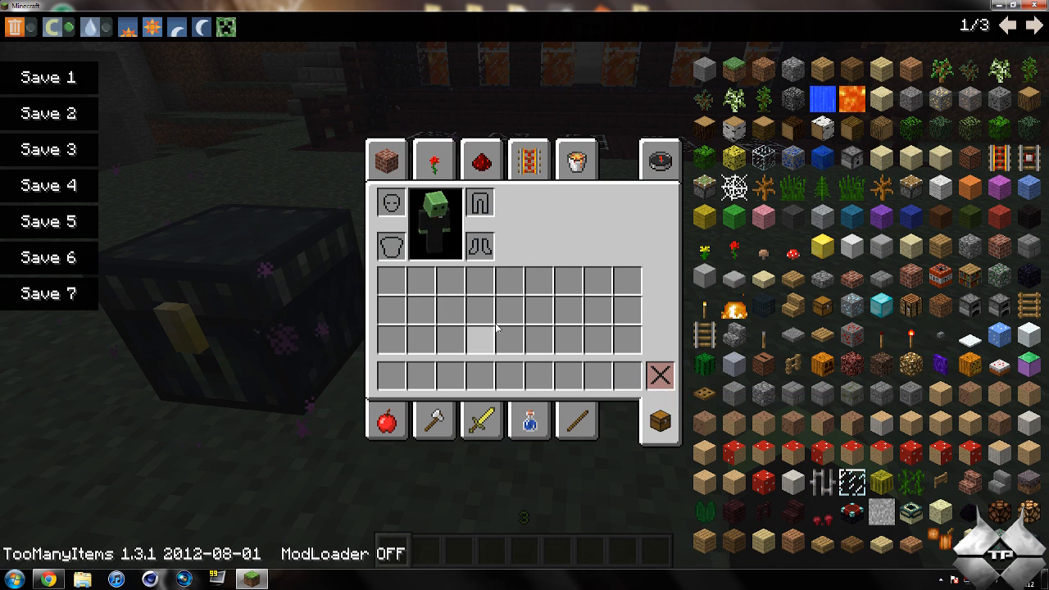
click(659, 161)
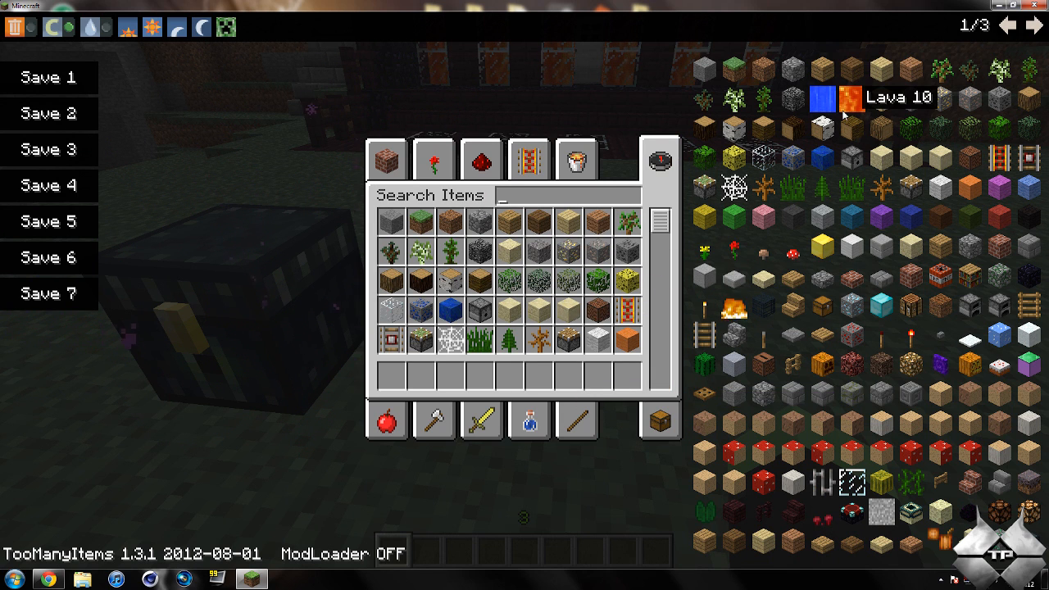
- Flip through the item pages back to page 1/3 and take a stack of 111 Pink Wool
click(1033, 26)
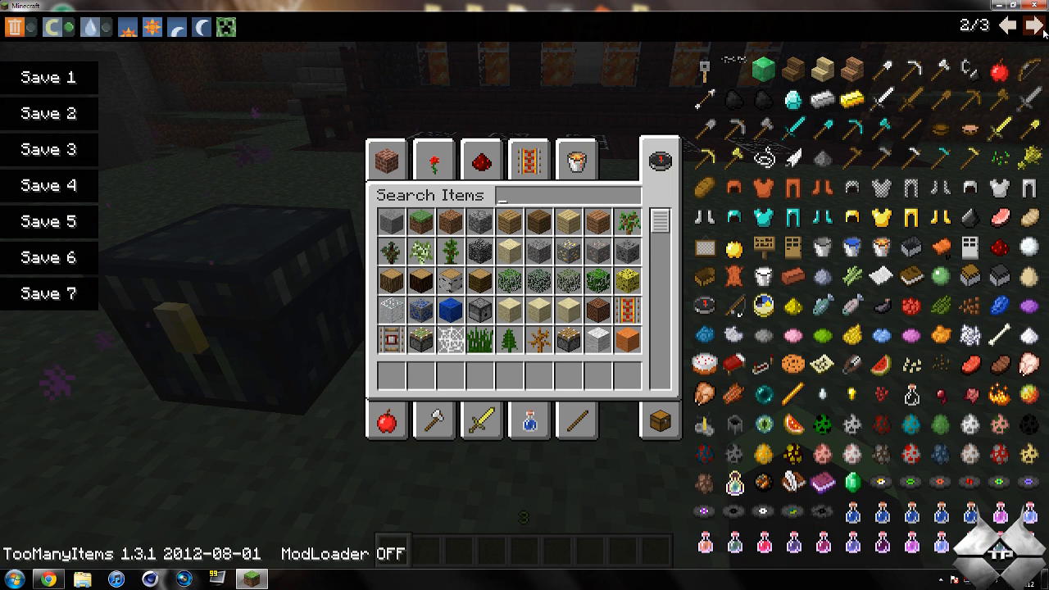
mouse_move(829, 69)
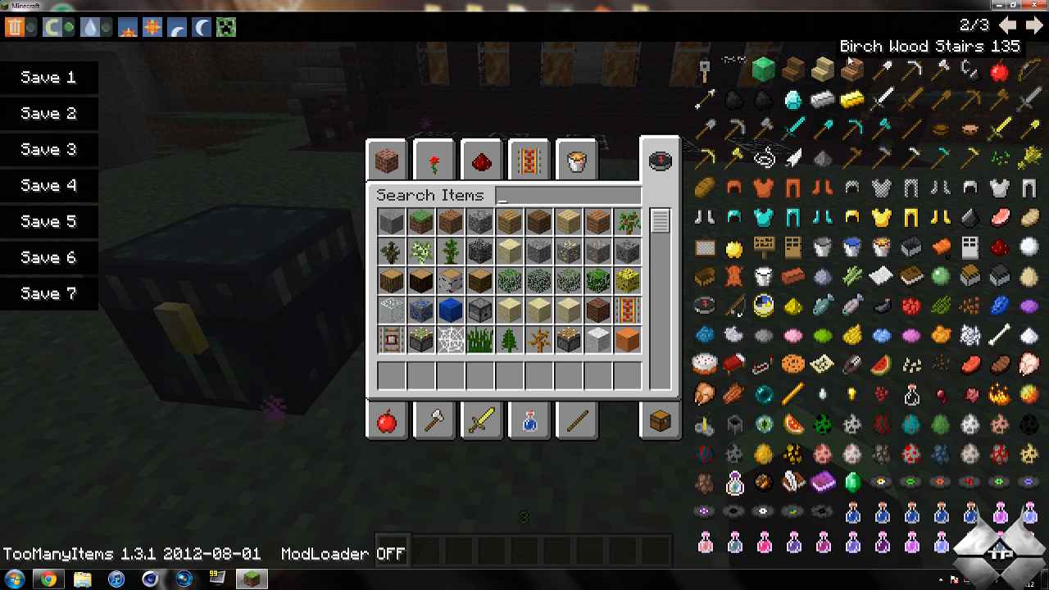
mouse_move(820, 364)
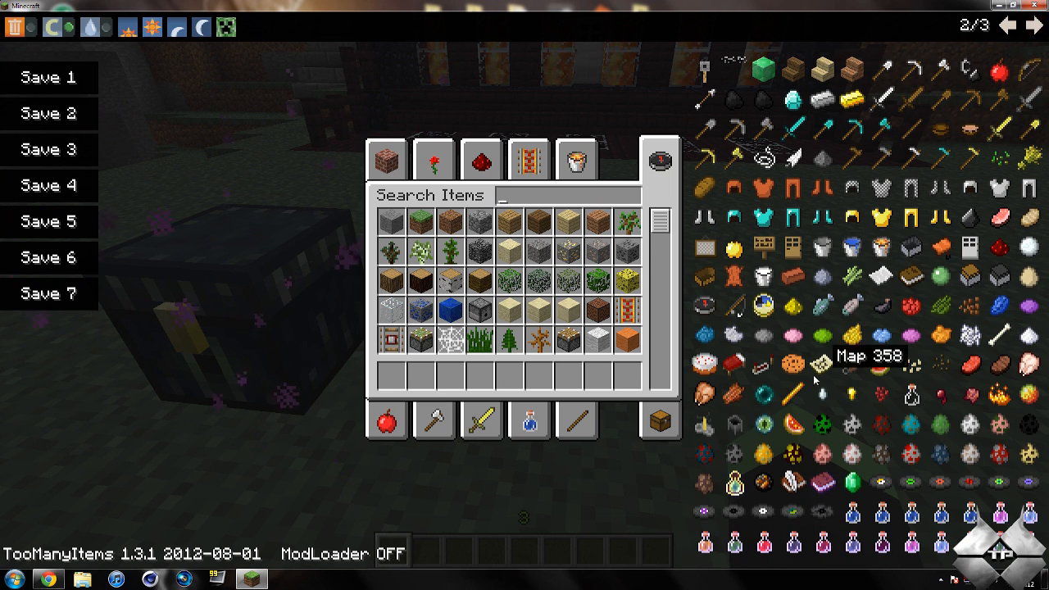
mouse_move(807, 420)
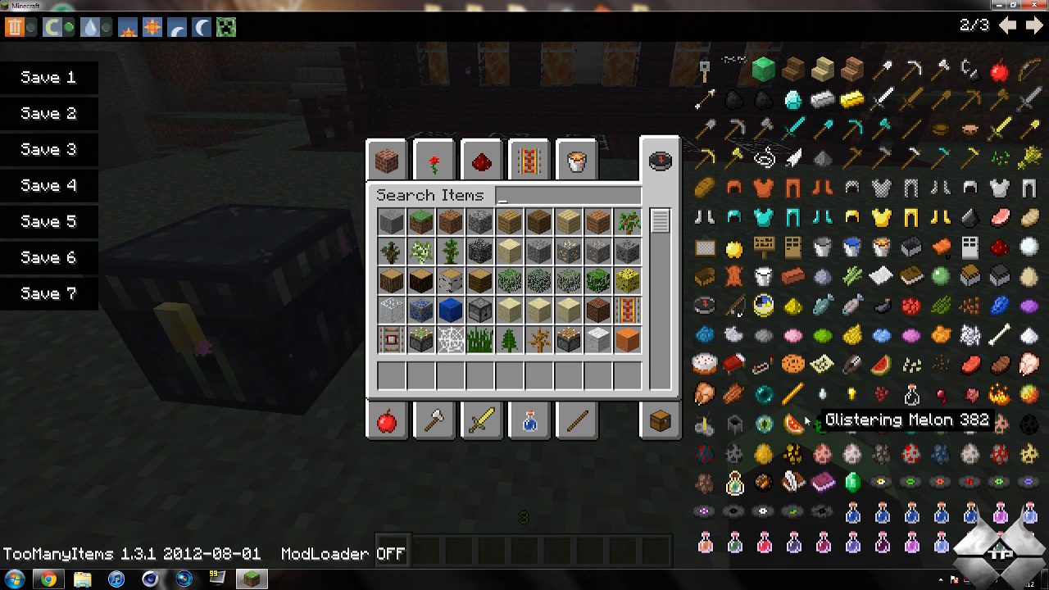
mouse_move(703, 74)
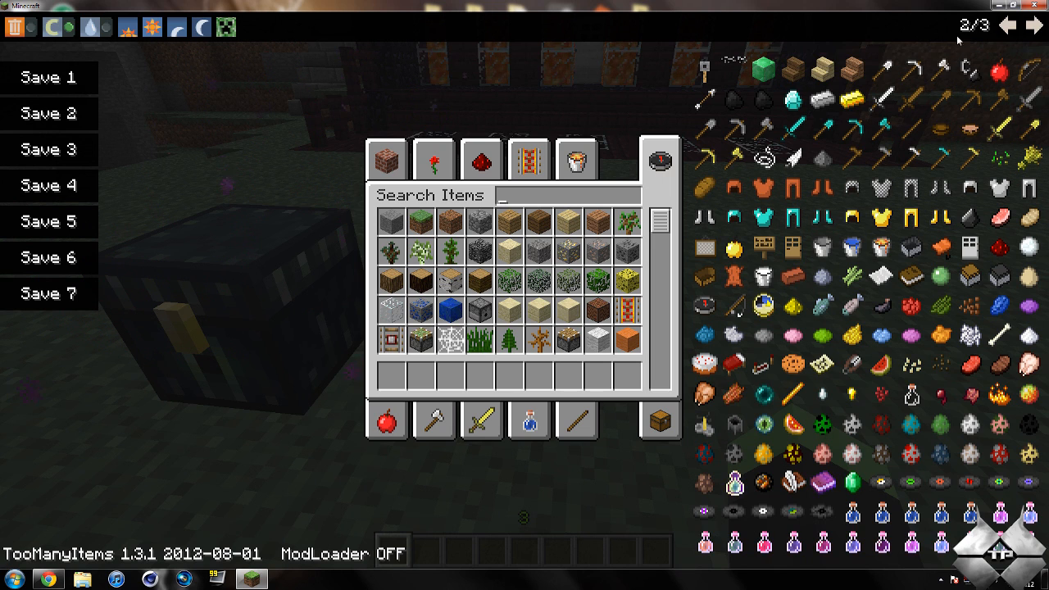
click(1010, 24)
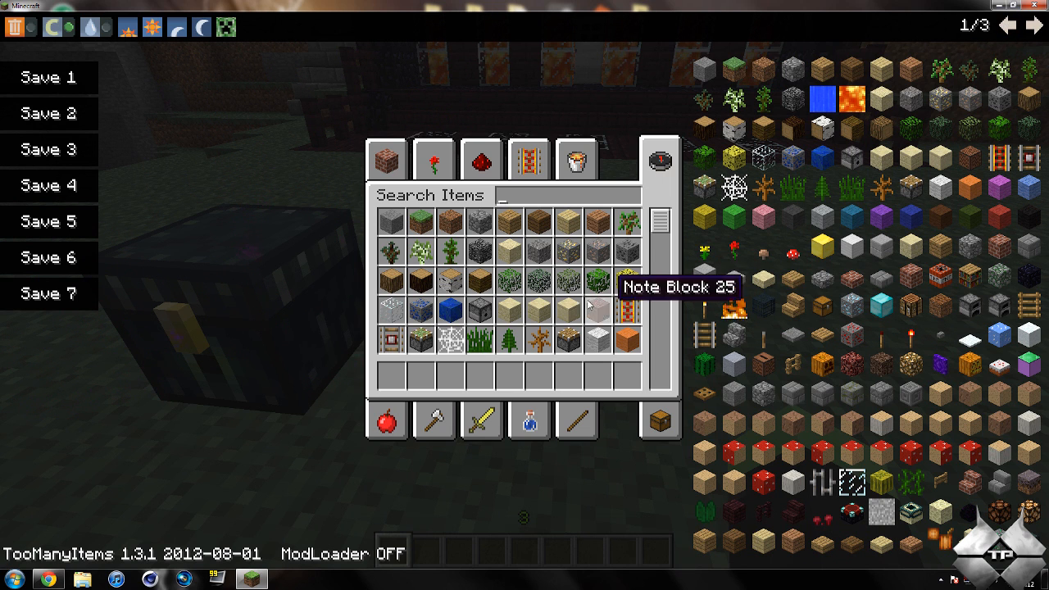
mouse_move(777, 418)
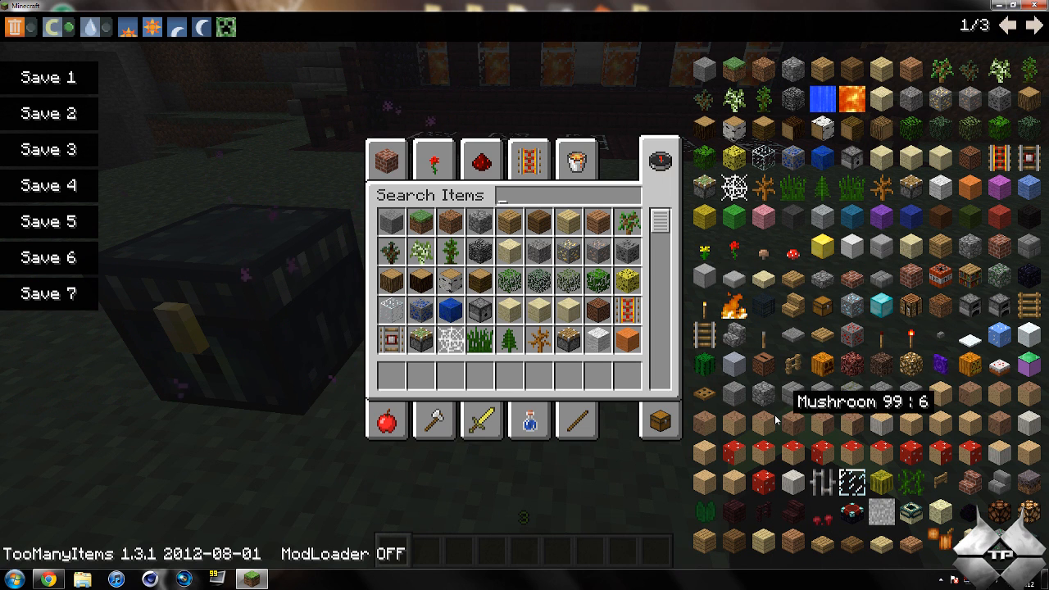
mouse_move(762, 219)
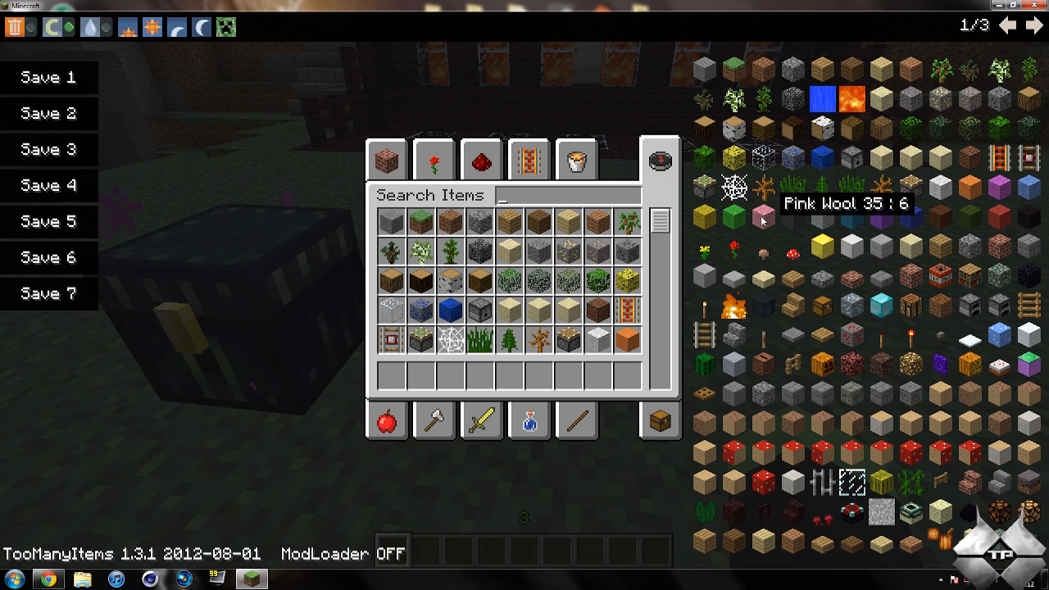
click(761, 220)
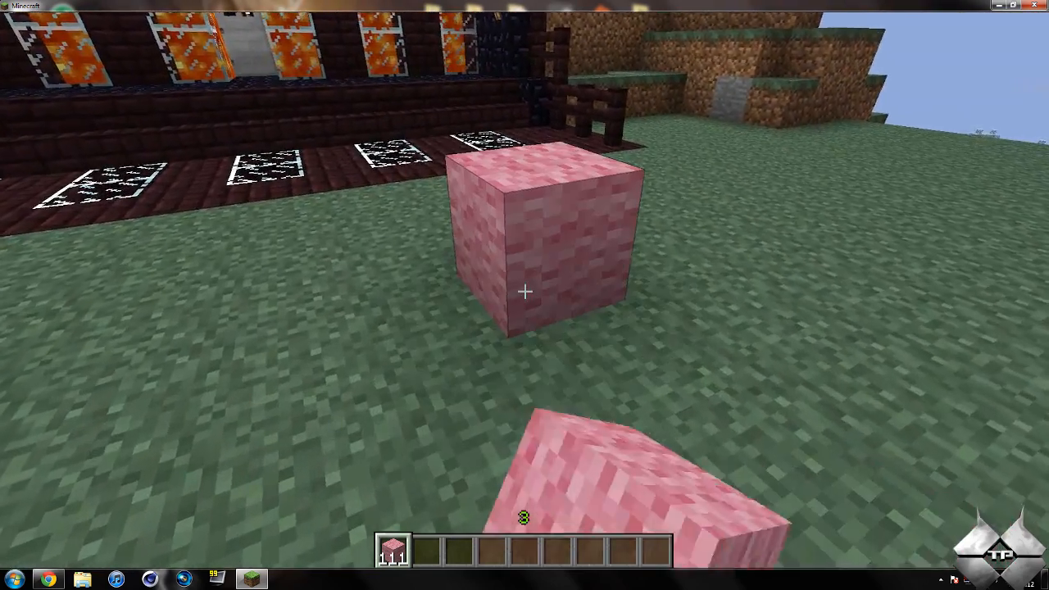
- Place pink wool, cycle the world from sunset through day to night and turn on rain via the toolbar
key(e)
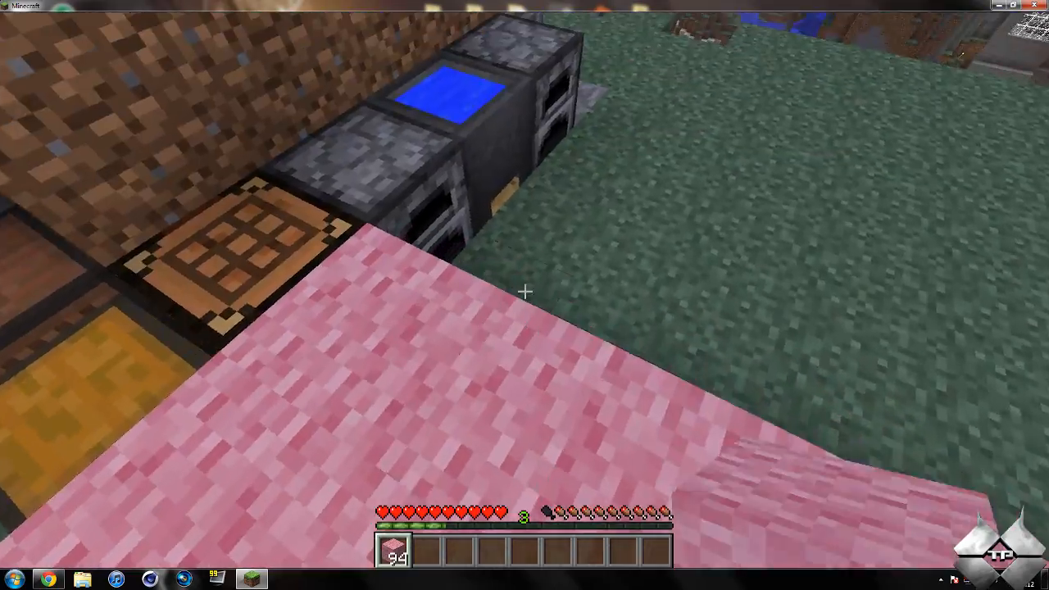
mouse_move(524, 295)
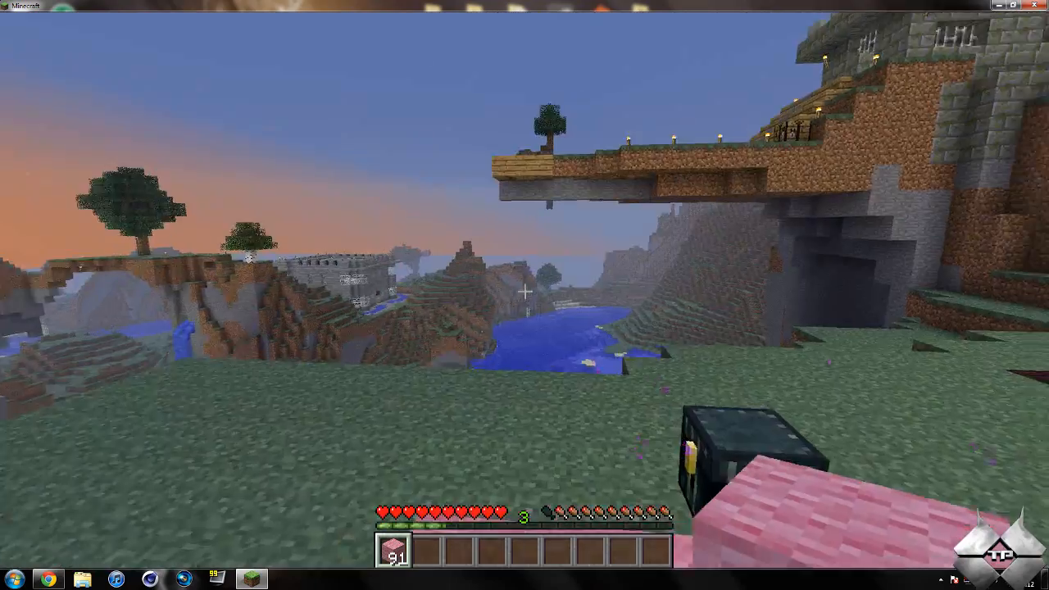
key(e)
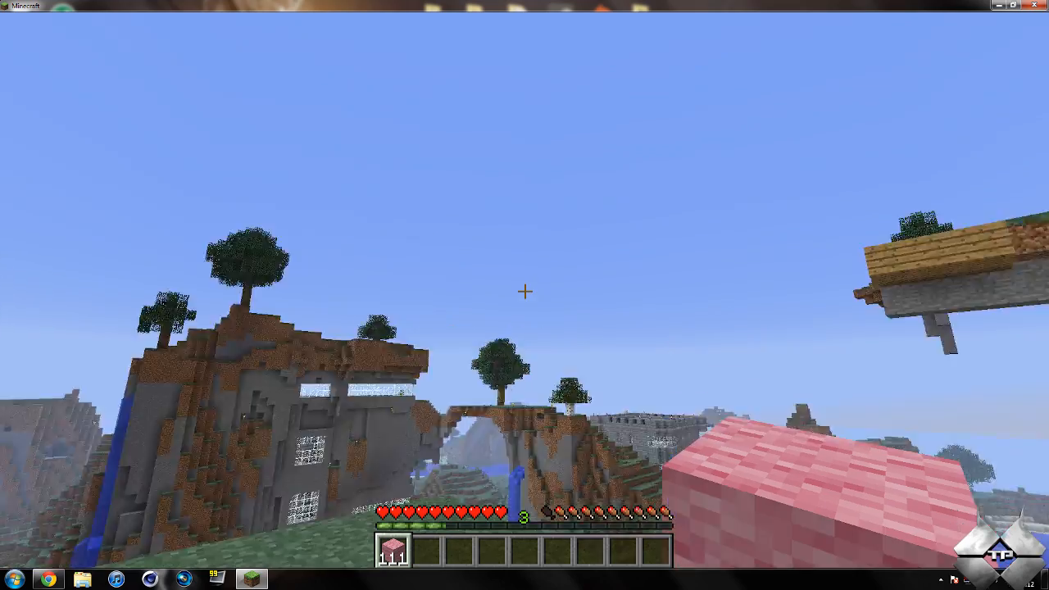
key(e)
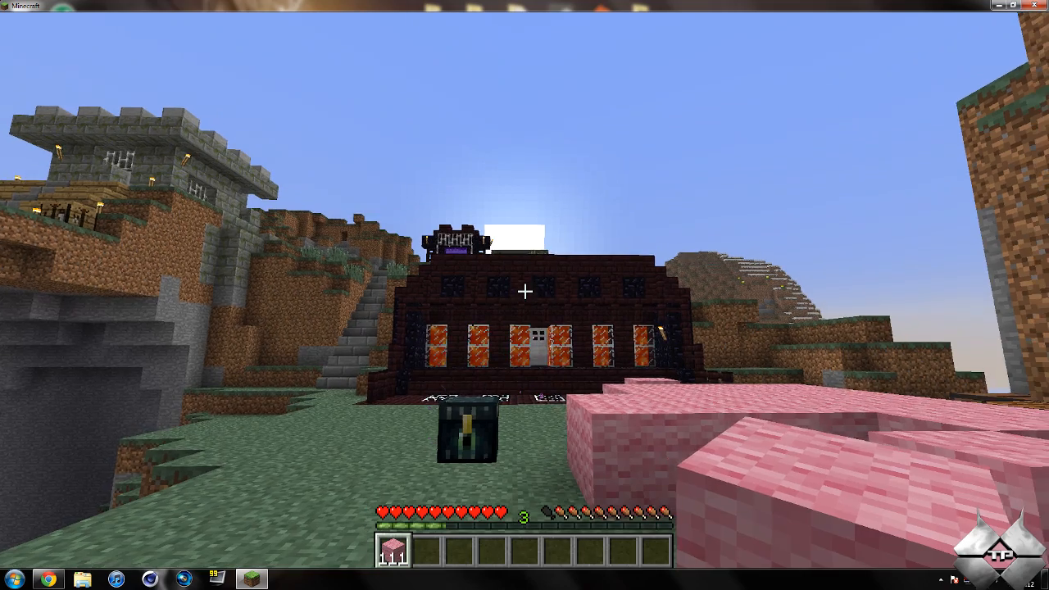
mouse_move(524, 295)
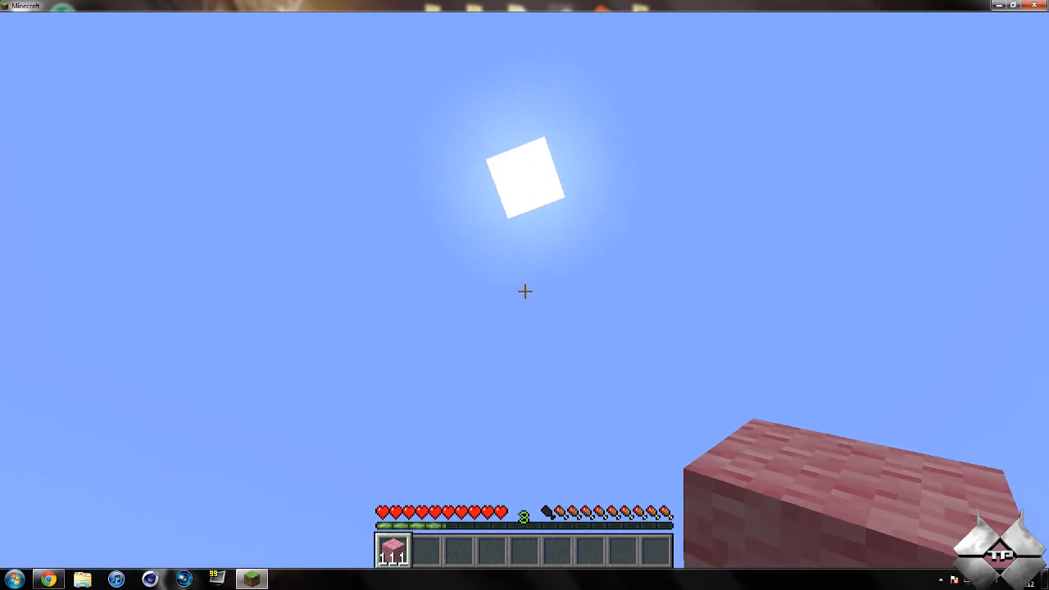
key(e)
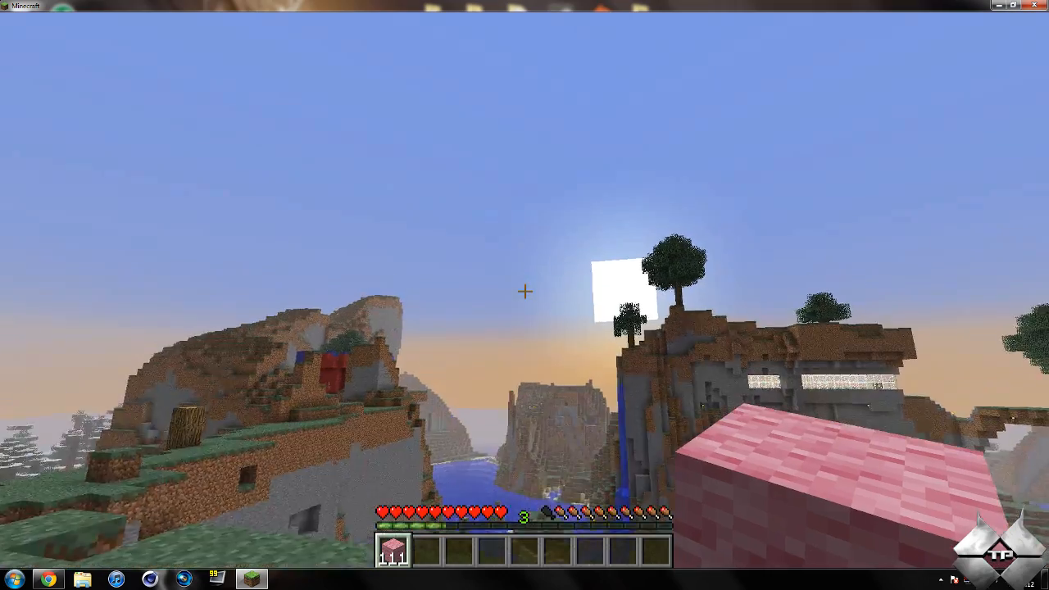
key(e)
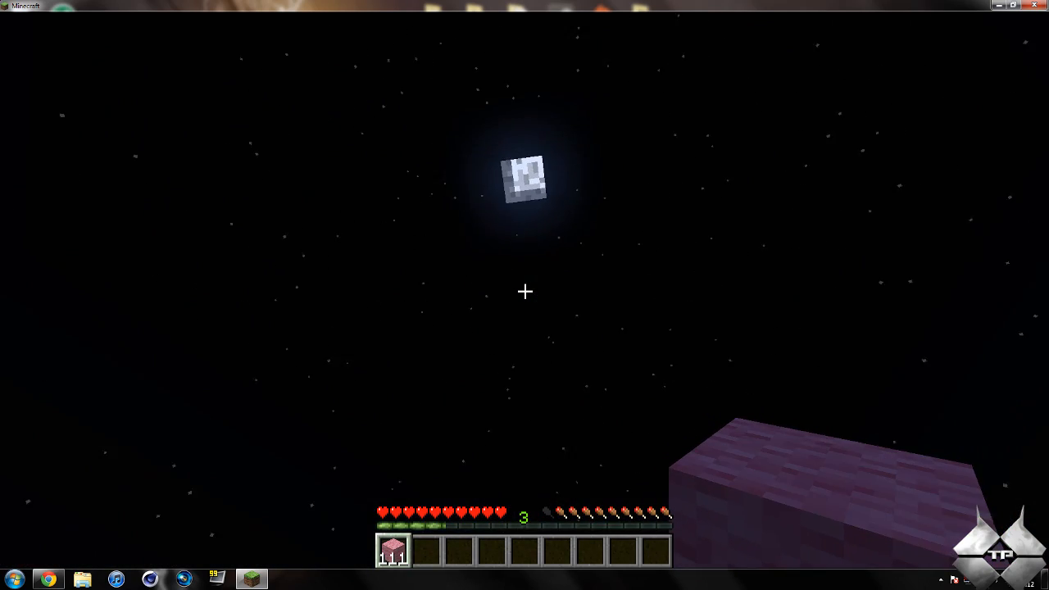
key(e)
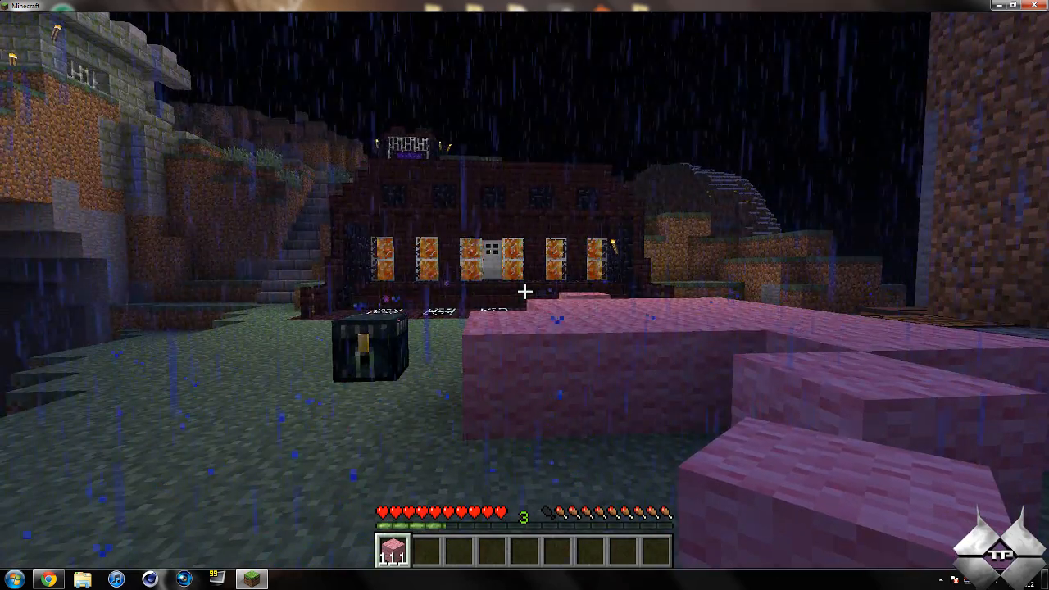
key(e)
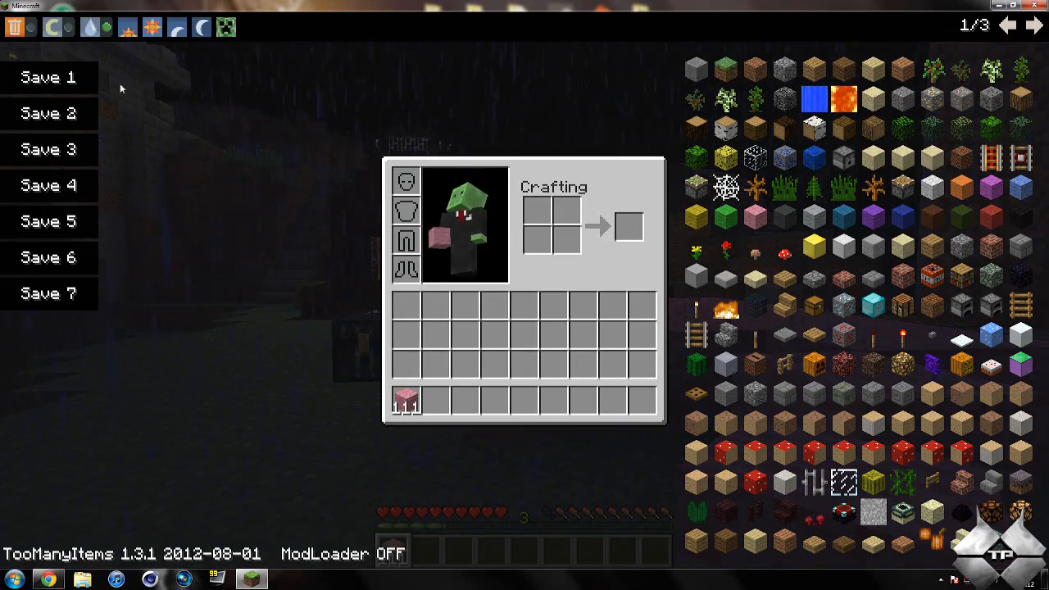
- Stop the rain and set the game difficulty to Peaceful from the TooManyItems toolbar
click(92, 26)
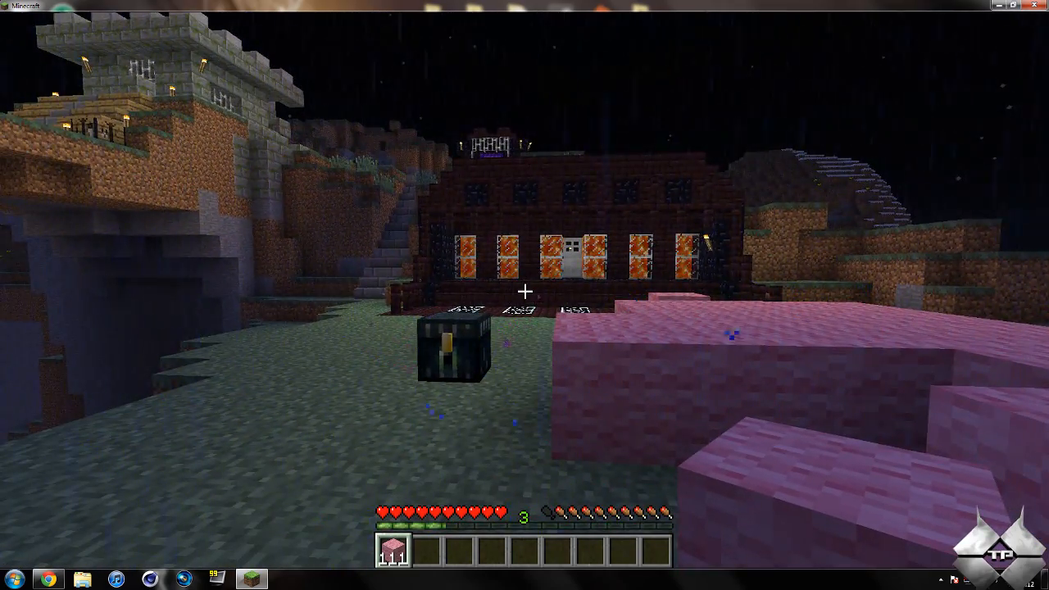
mouse_move(524, 295)
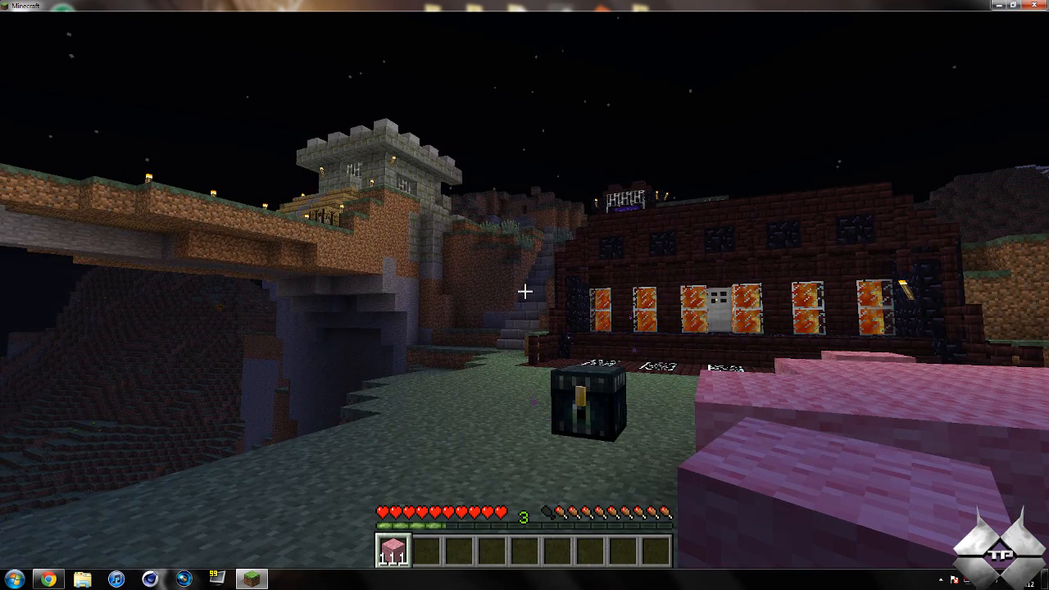
key(e)
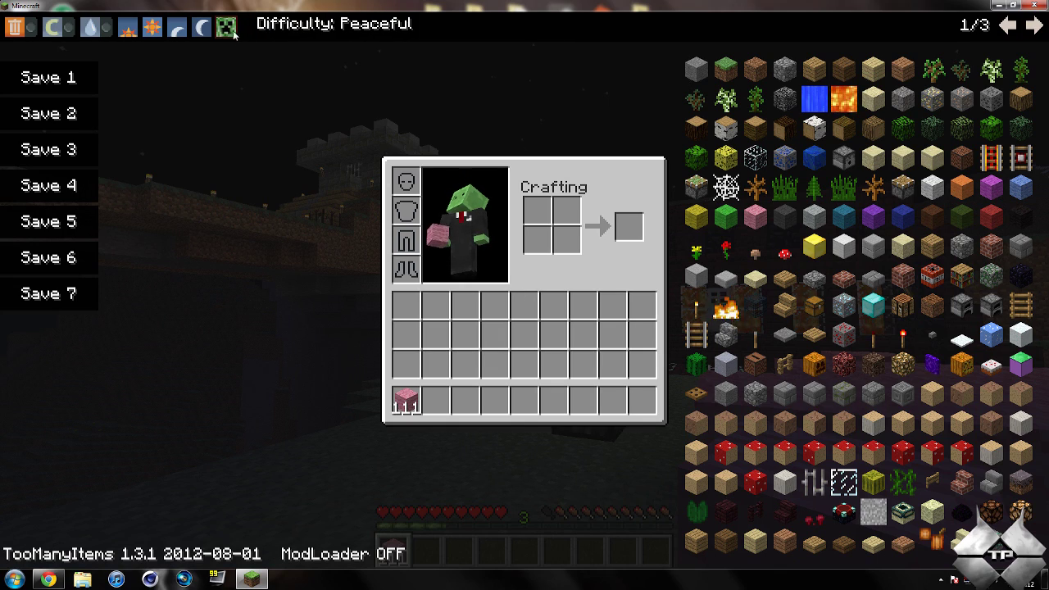
click(227, 26)
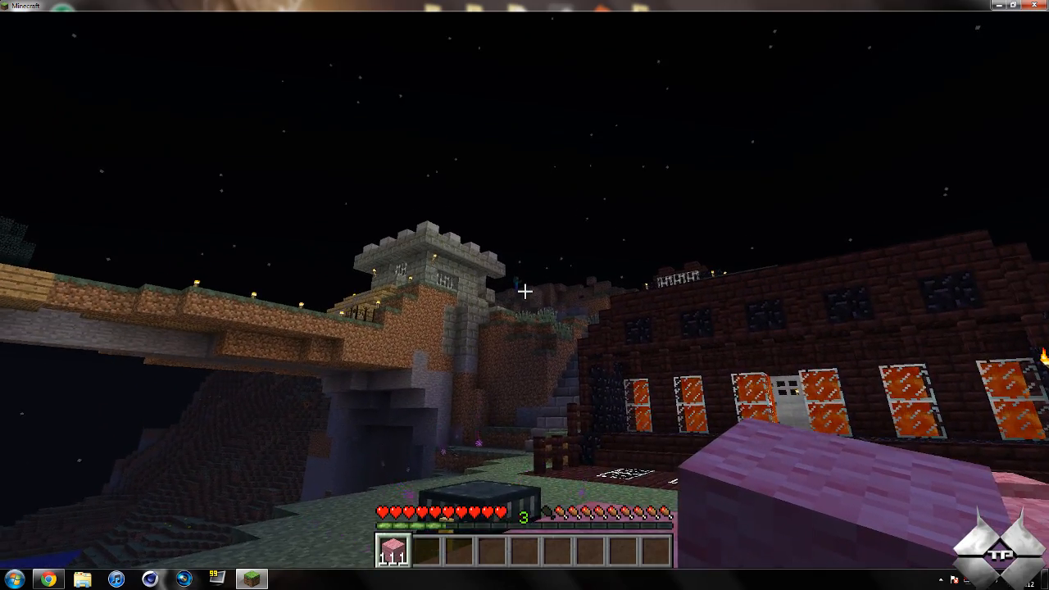
key(e)
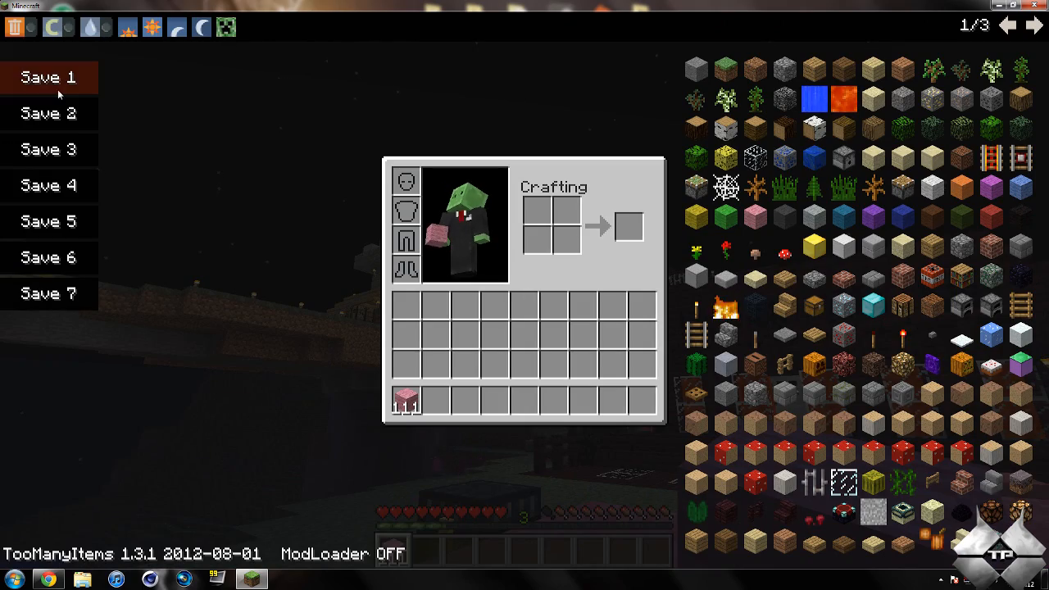
- Fill the inventory with block stacks and save it to Save slot 1
click(47, 77)
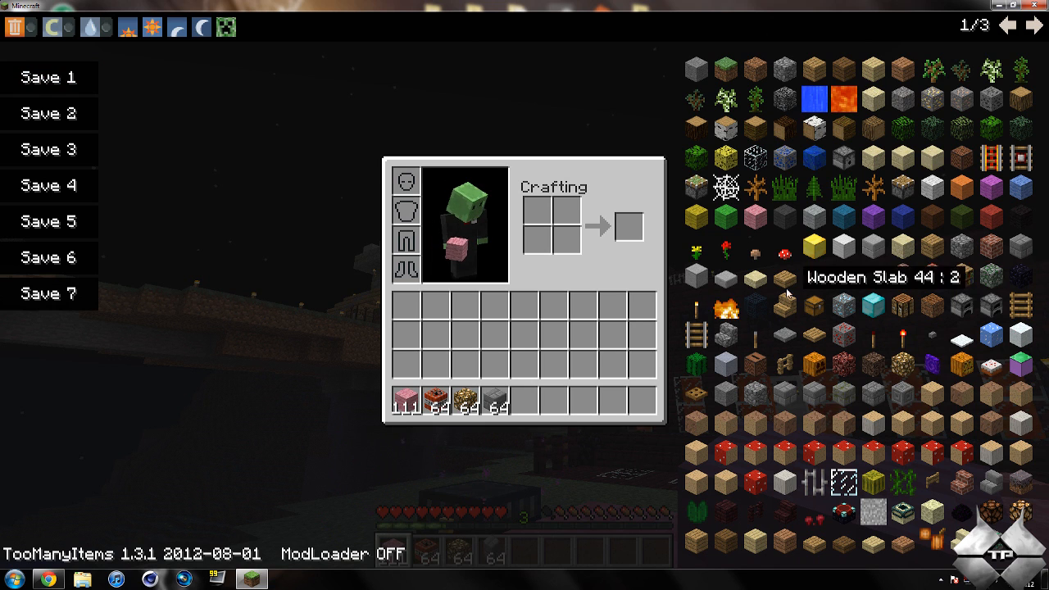
click(48, 77)
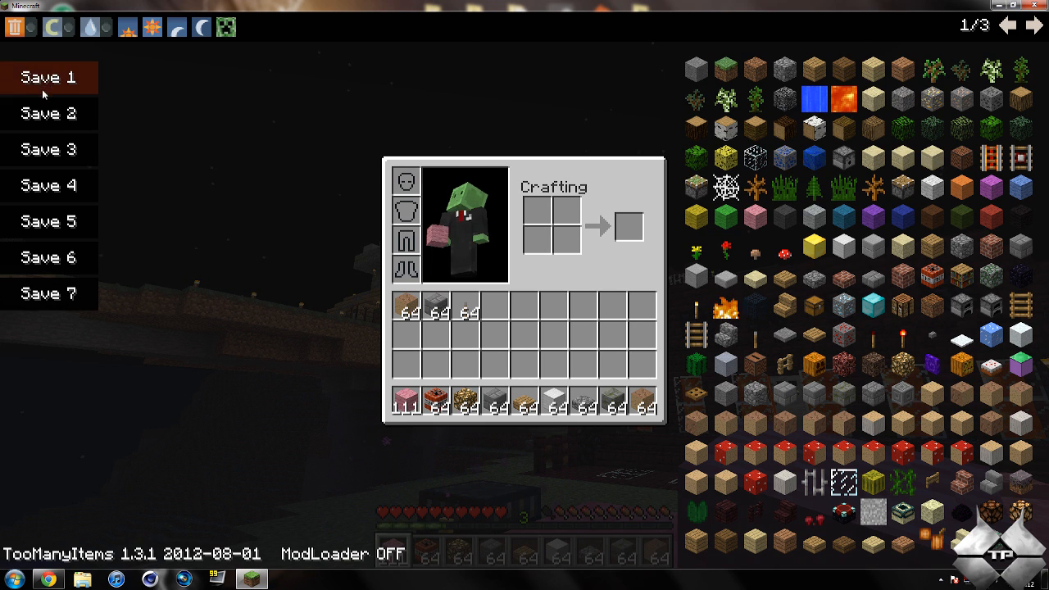
click(46, 77)
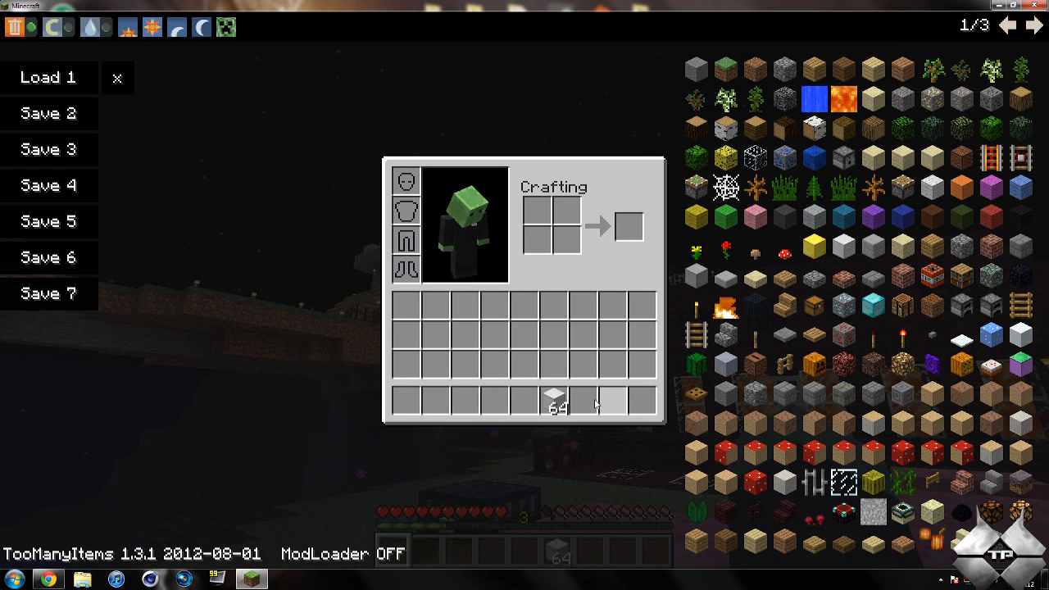
- Clear the remaining stacks, then restore the saved inventory with Load 1
click(48, 77)
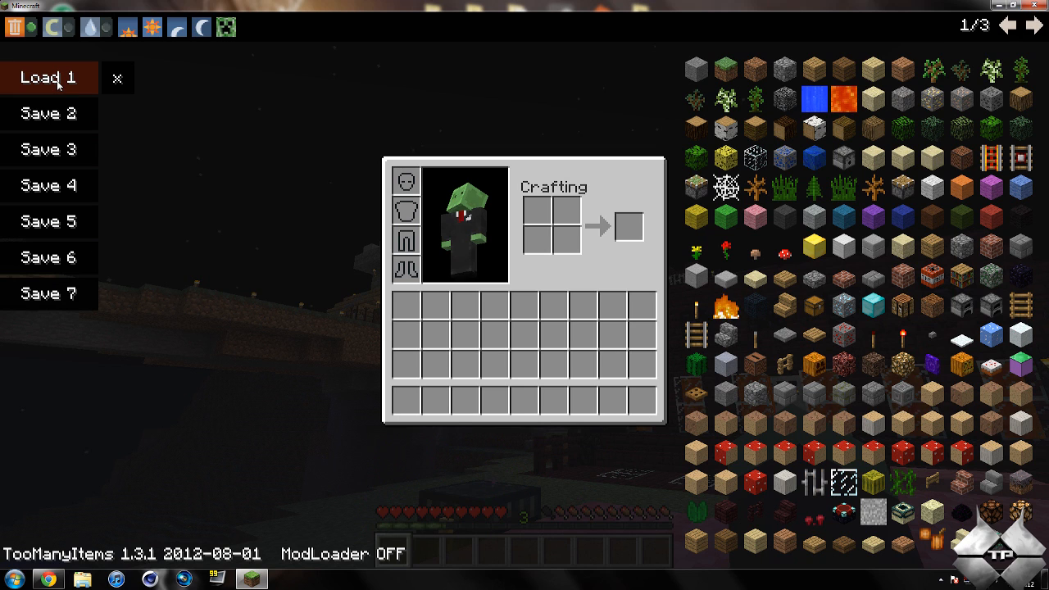
click(46, 77)
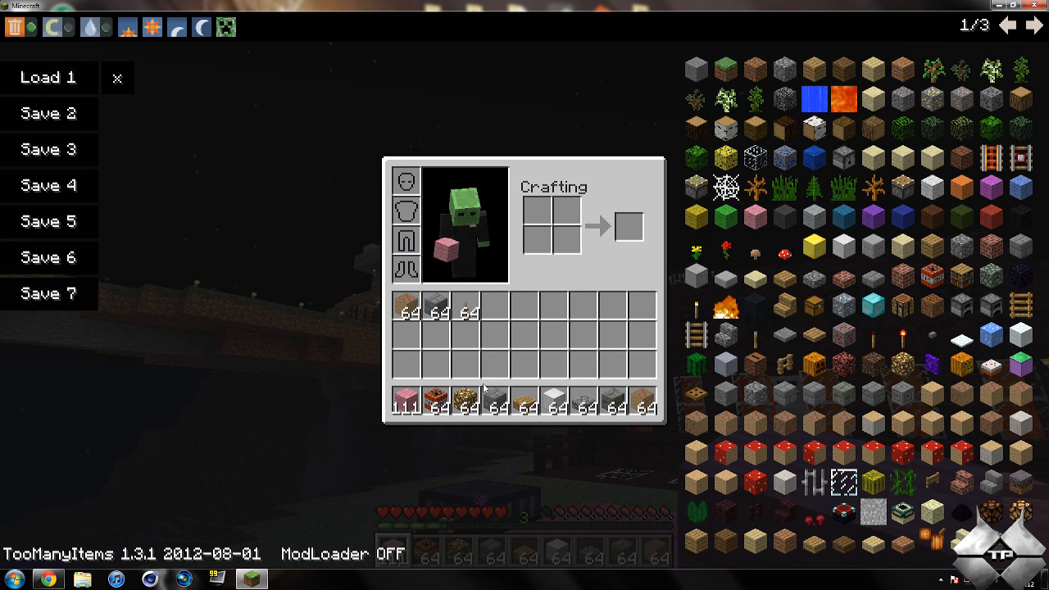
click(14, 26)
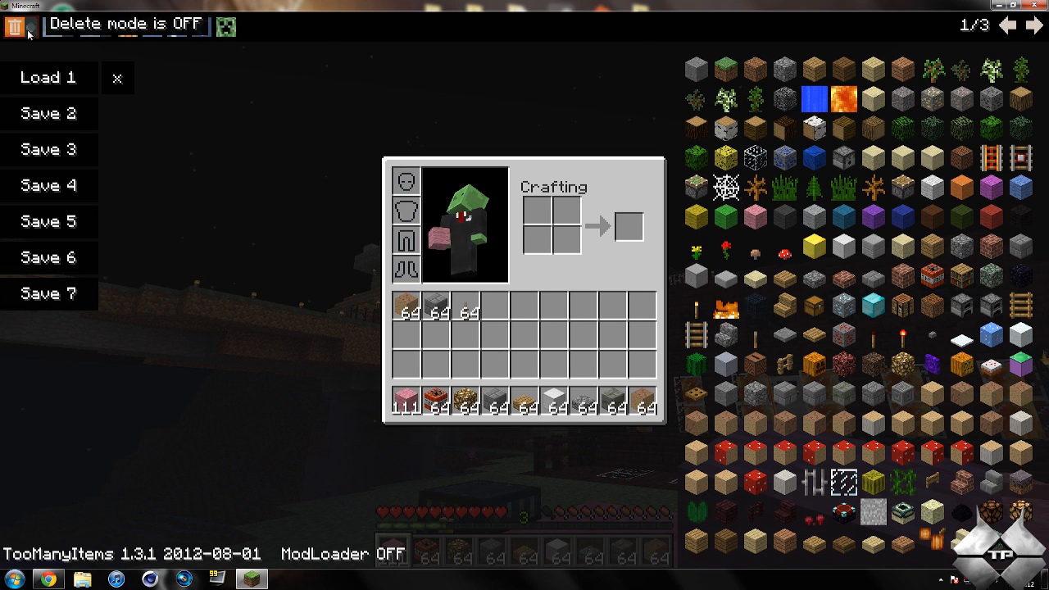
click(13, 26)
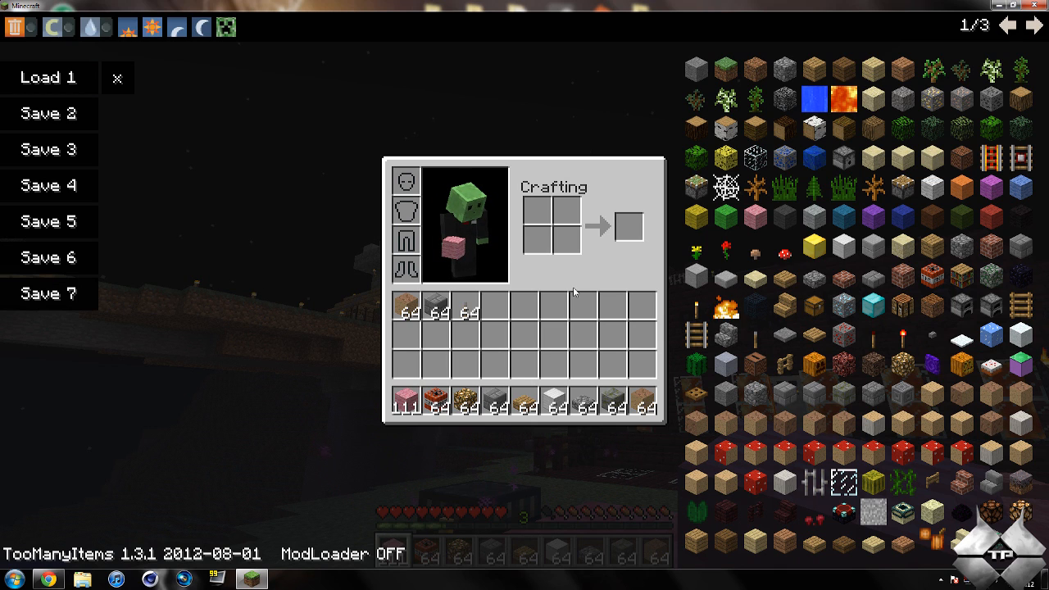
mouse_move(582, 299)
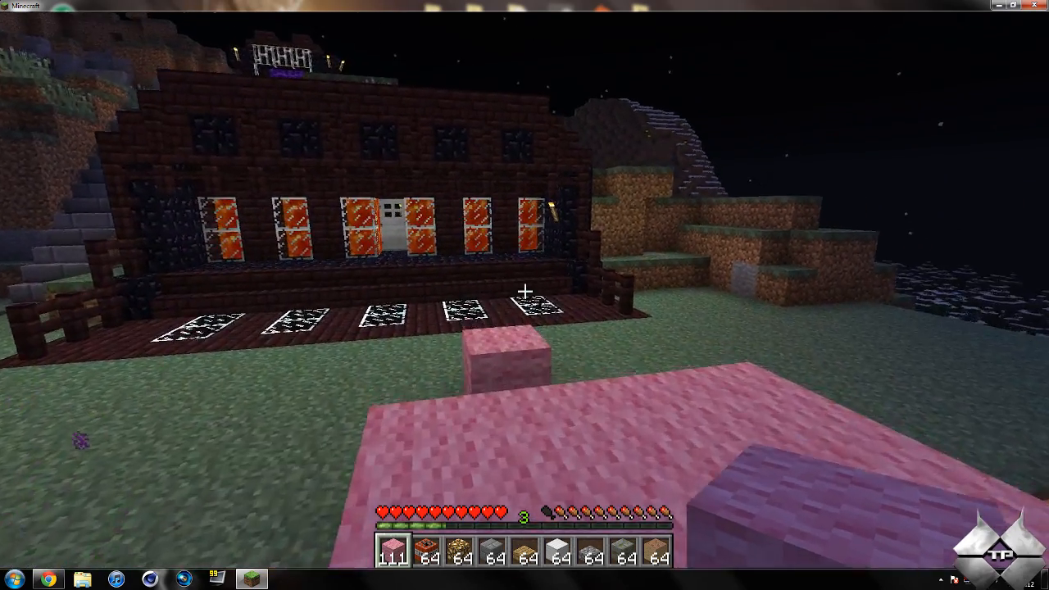
mouse_move(524, 292)
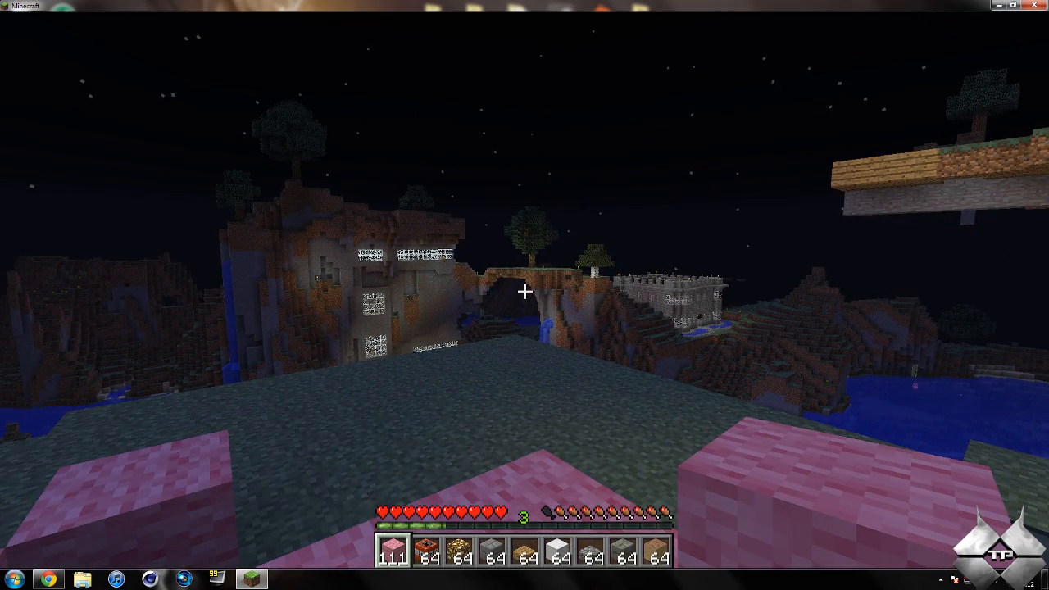
- Leave the night world and quit Minecraft back to the Windows desktop
key(Escape)
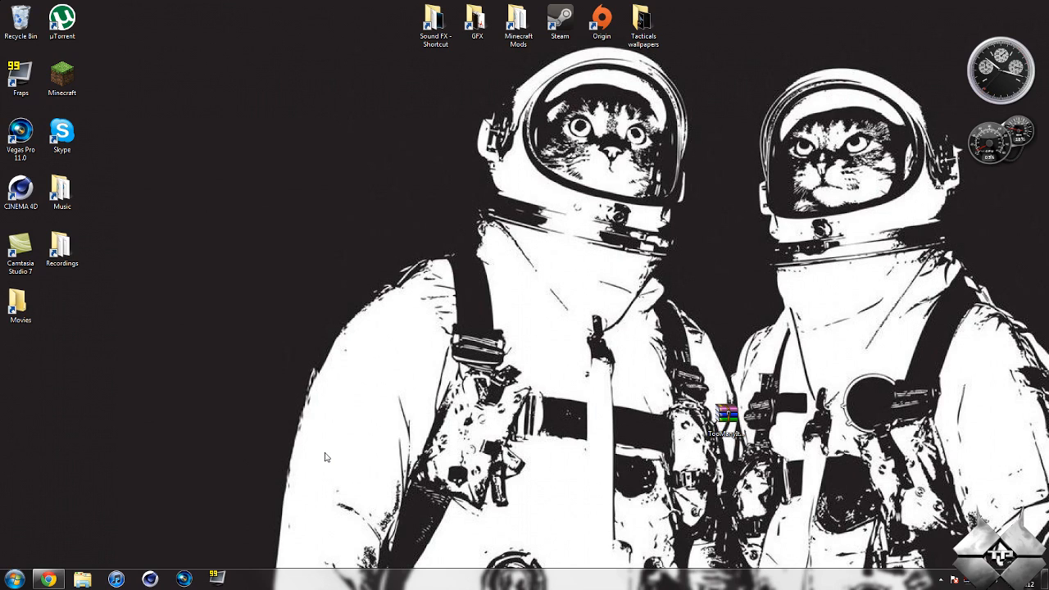
mouse_move(128, 492)
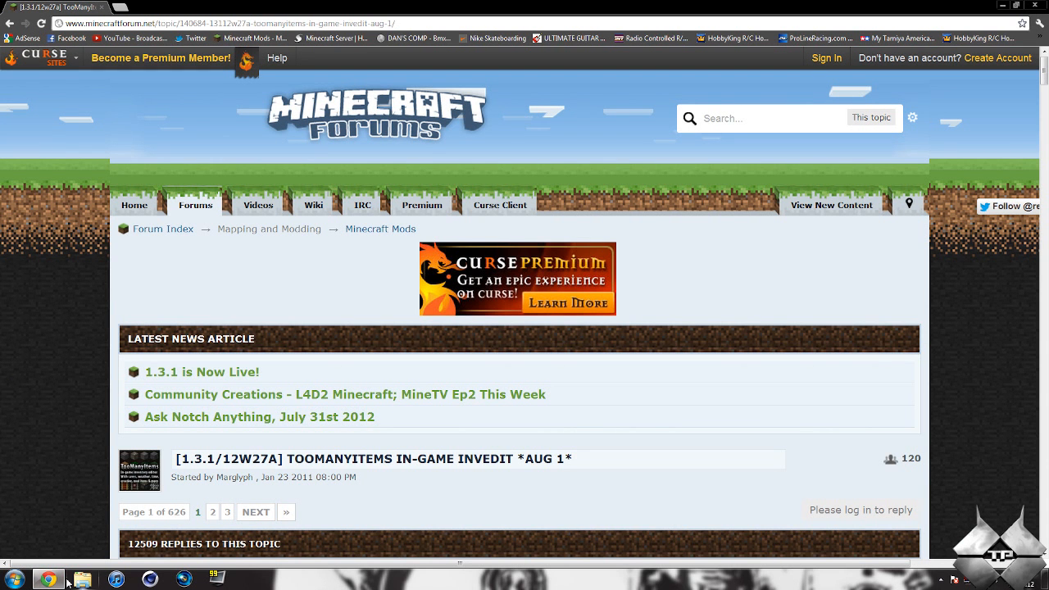
- Scroll the TooManyItems forum thread down to the 'Download for Minecraft 1.3.1' link
scroll(down, 3)
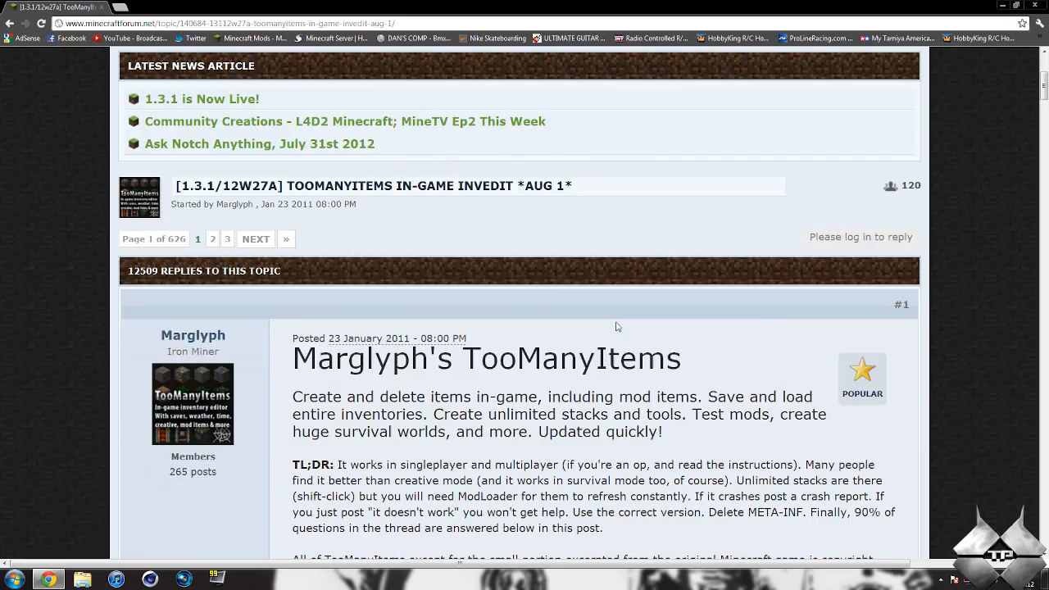
scroll(down, 3)
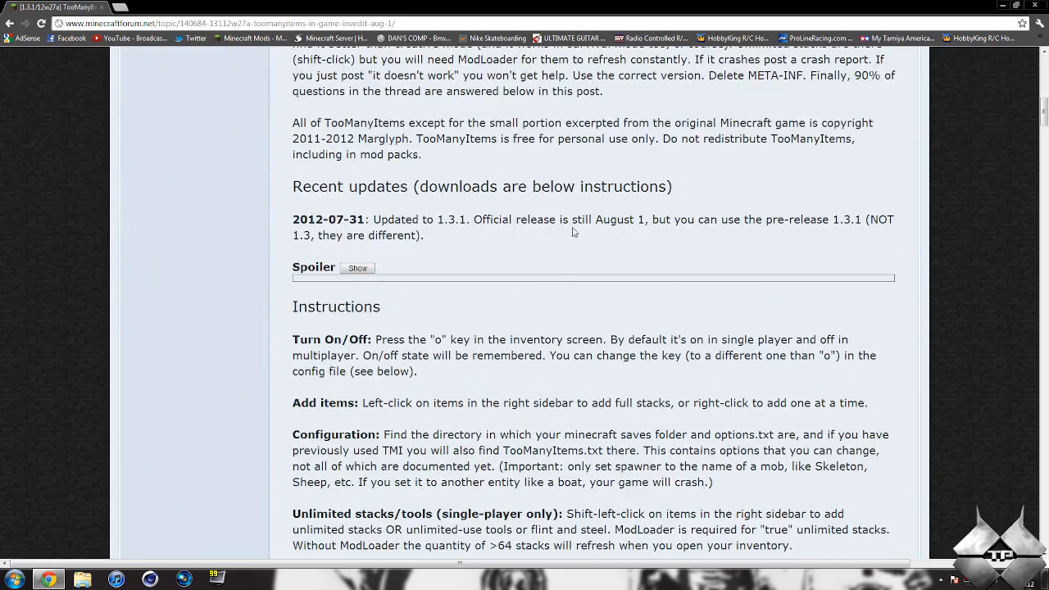
scroll(down, 3)
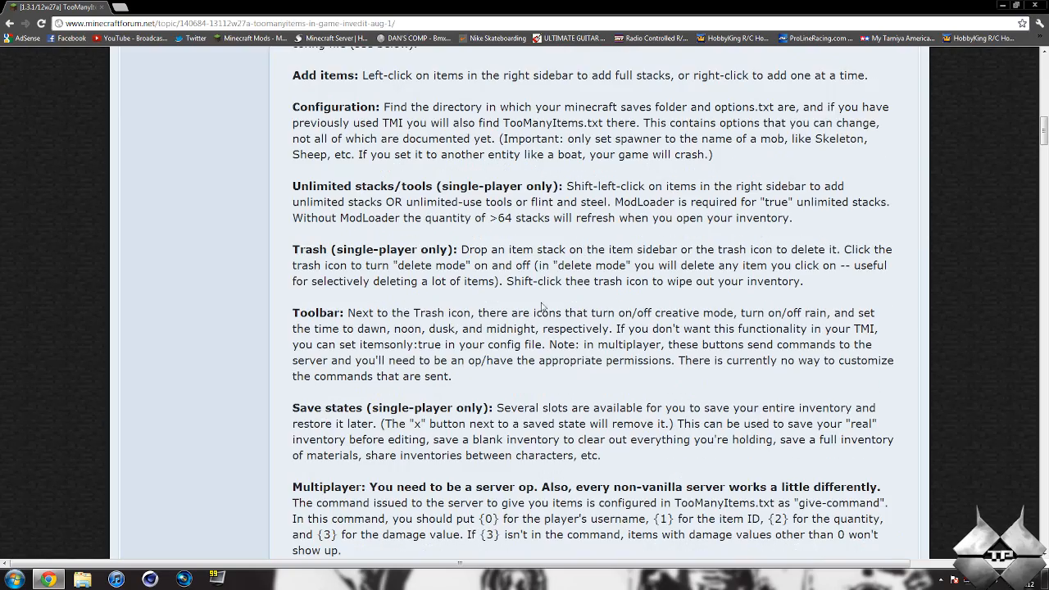
scroll(down, 3)
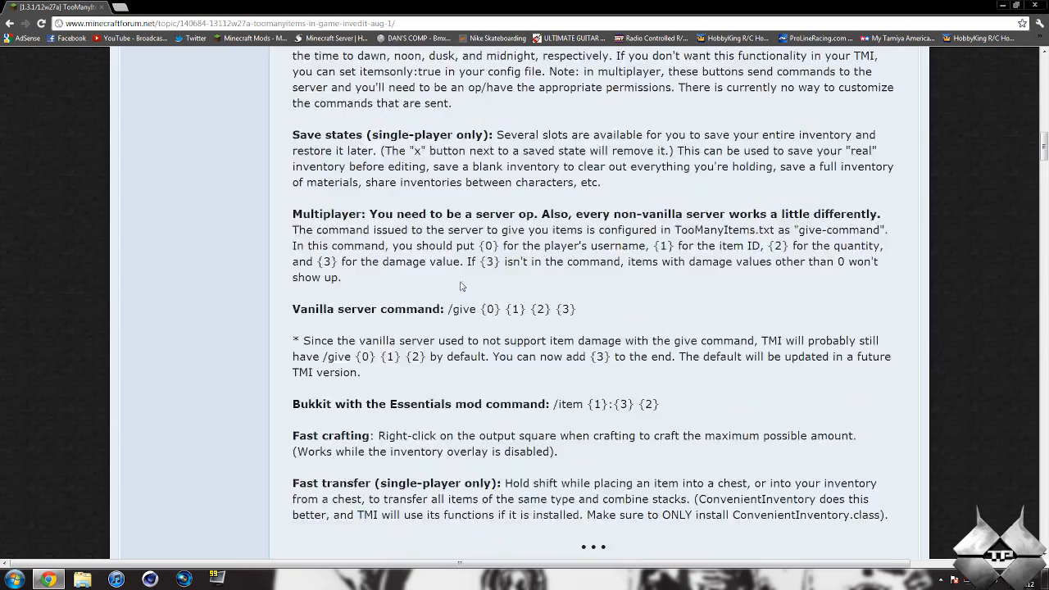
scroll(down, 3)
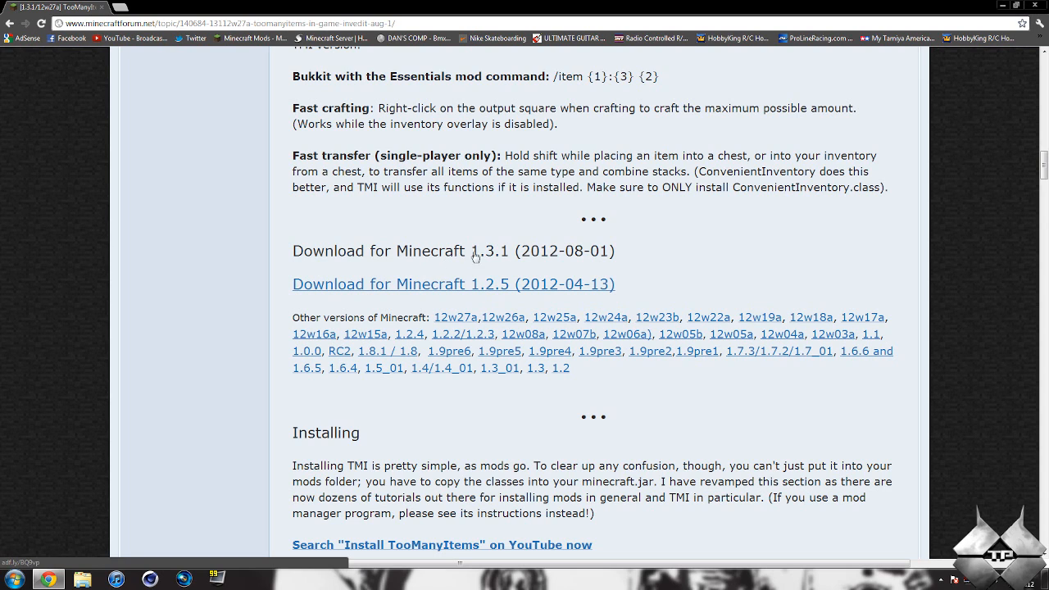
- Follow the Minecraft 1.3.1 download link through adf.ly, then put the browser away to show the desktop
click(453, 283)
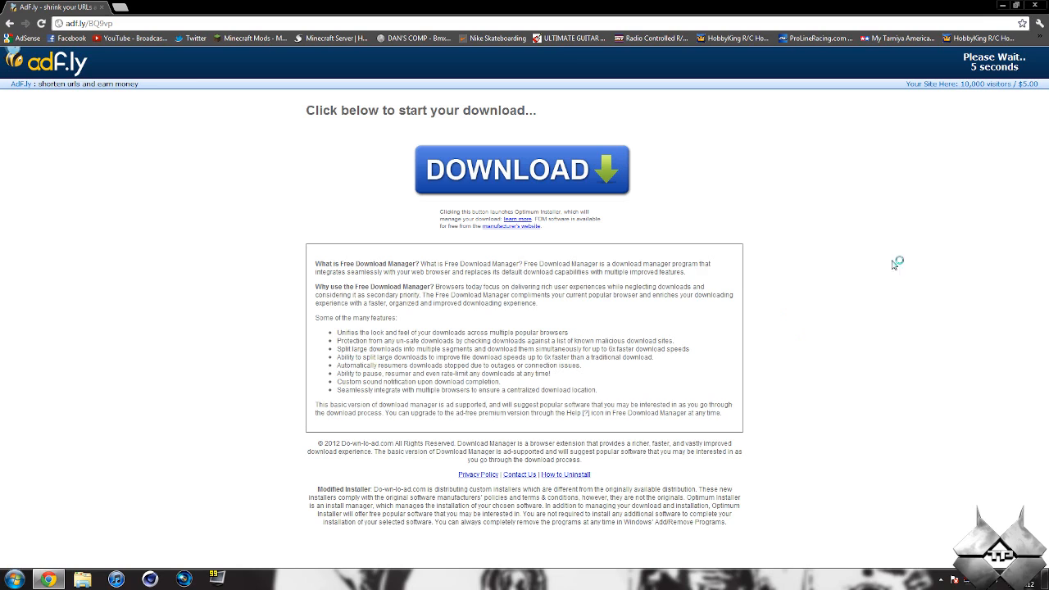
mouse_move(1013, 92)
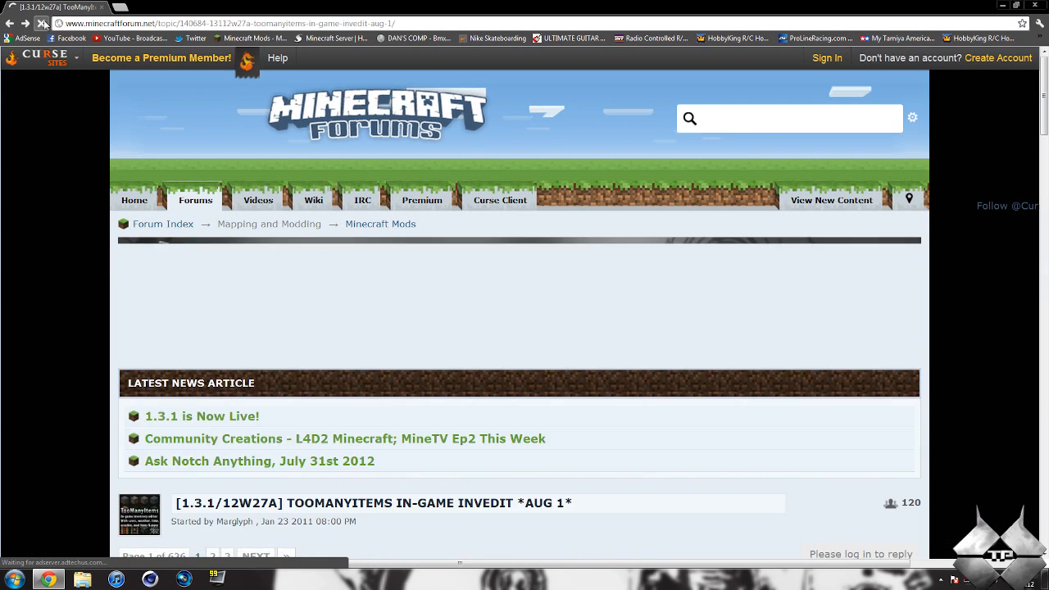
scroll(down, 3)
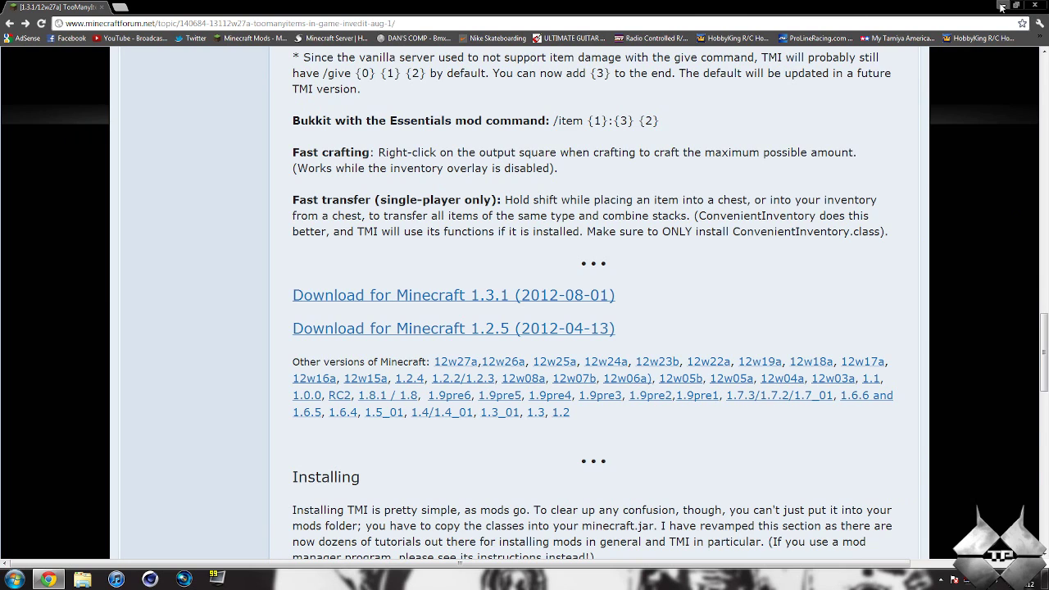
click(1000, 6)
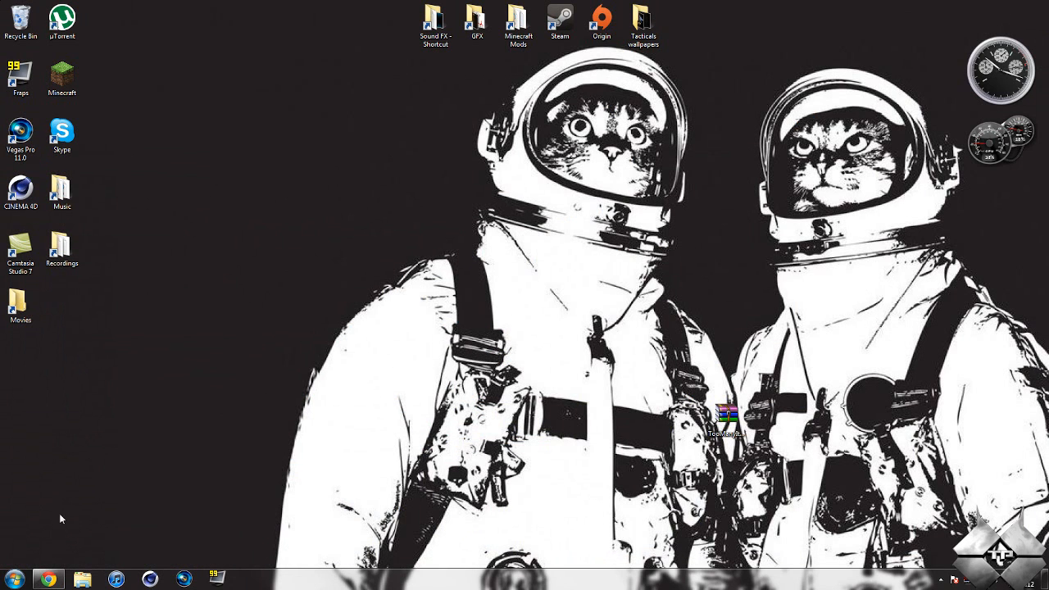
- Navigate via %appdata to the .minecraft bin folder in Windows Explorer
click(14, 580)
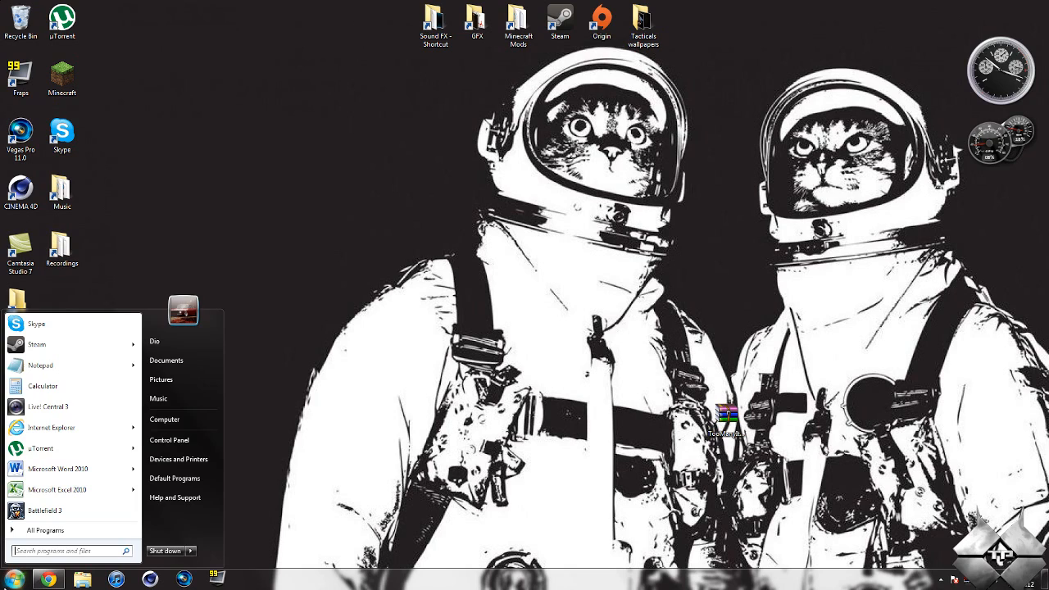
text(%appdata)
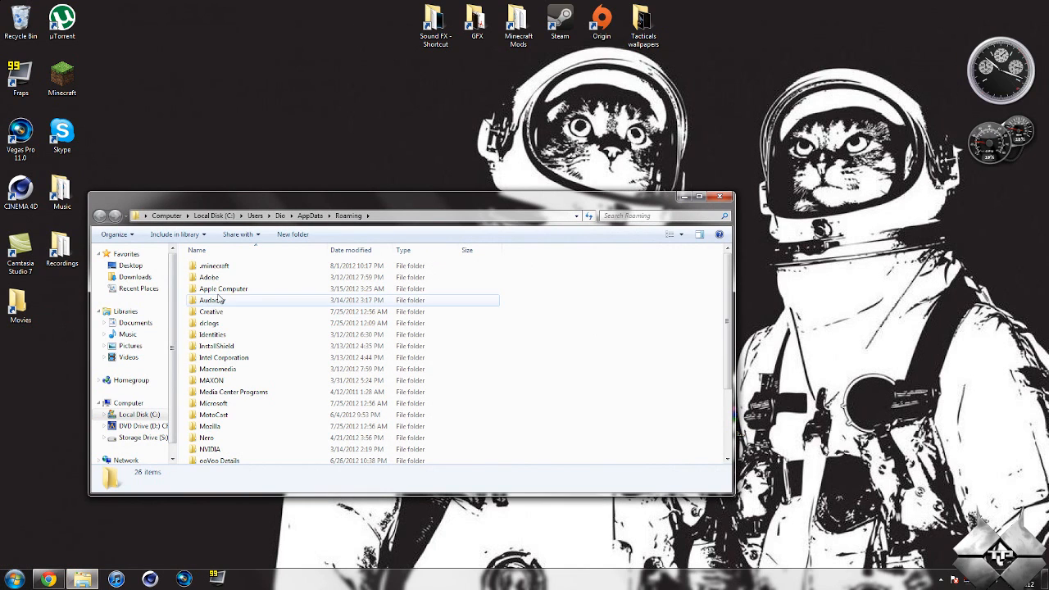
double_click(214, 265)
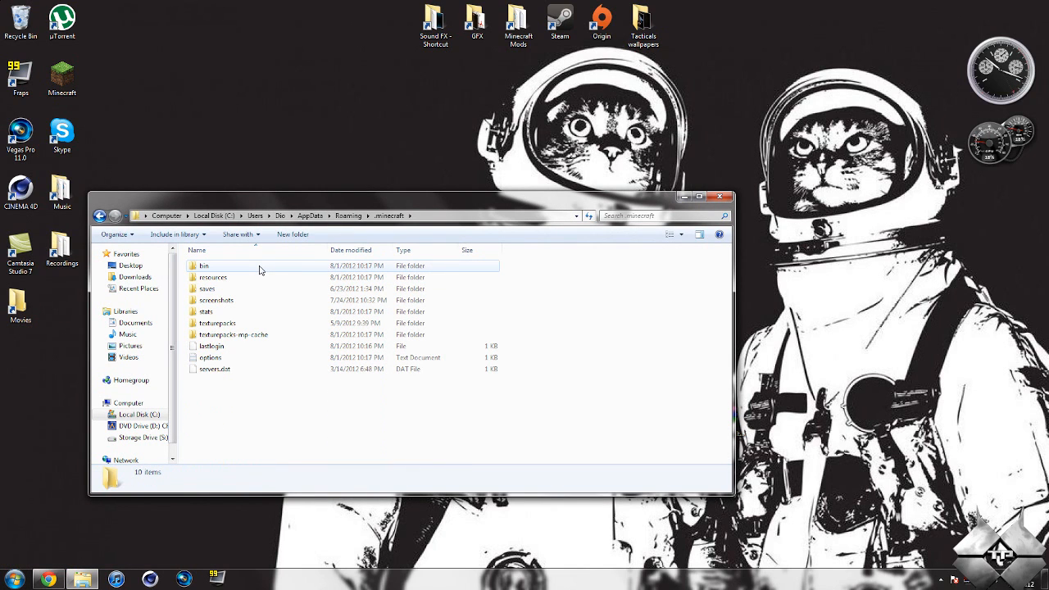
double_click(203, 266)
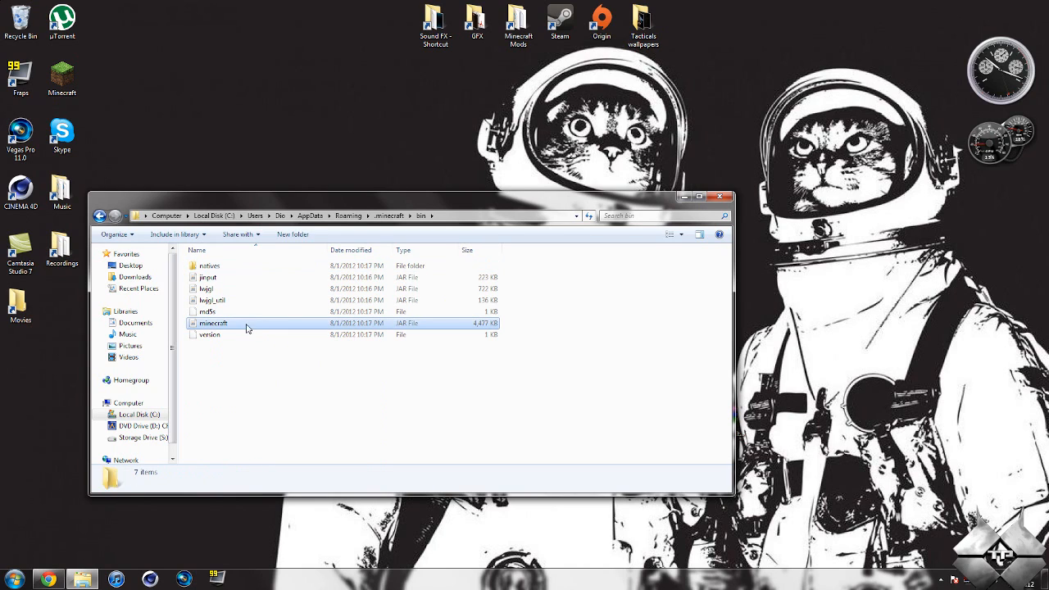
- Open minecraft.jar as an archive in WinRAR from its right-click menu
right_click(213, 321)
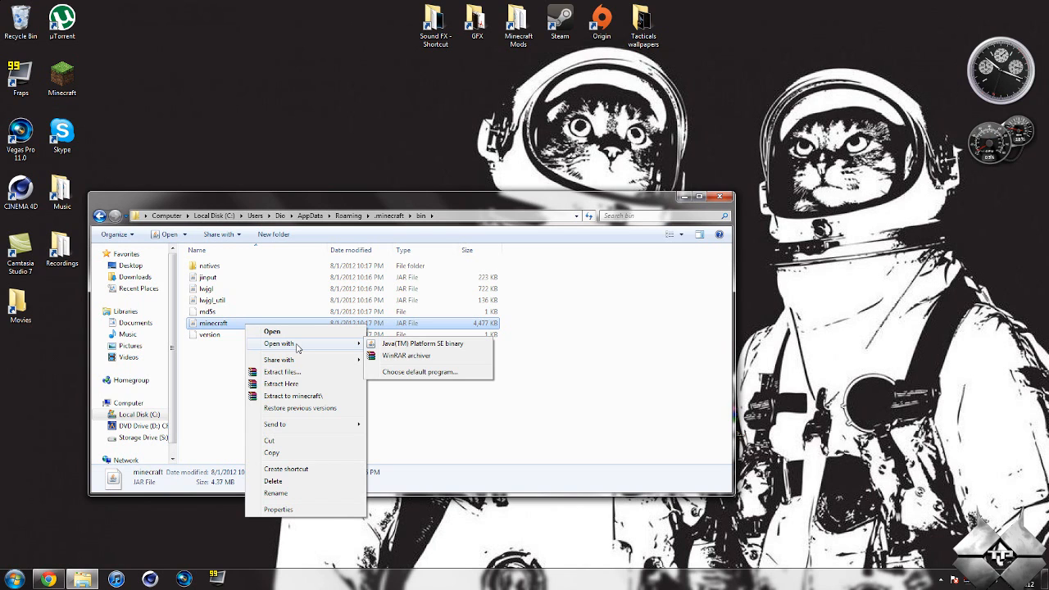
mouse_move(403, 356)
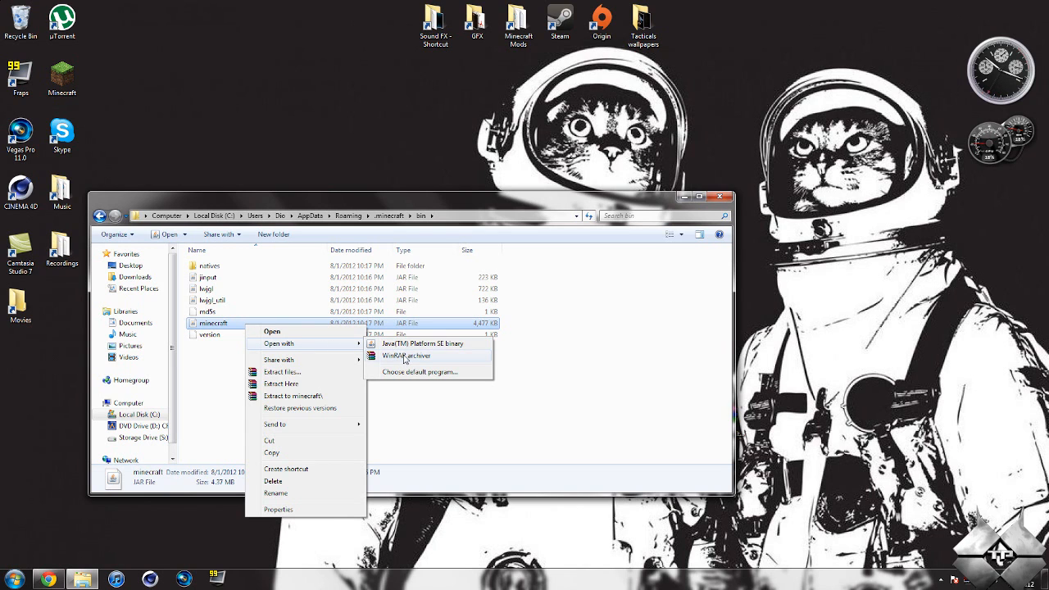
click(405, 354)
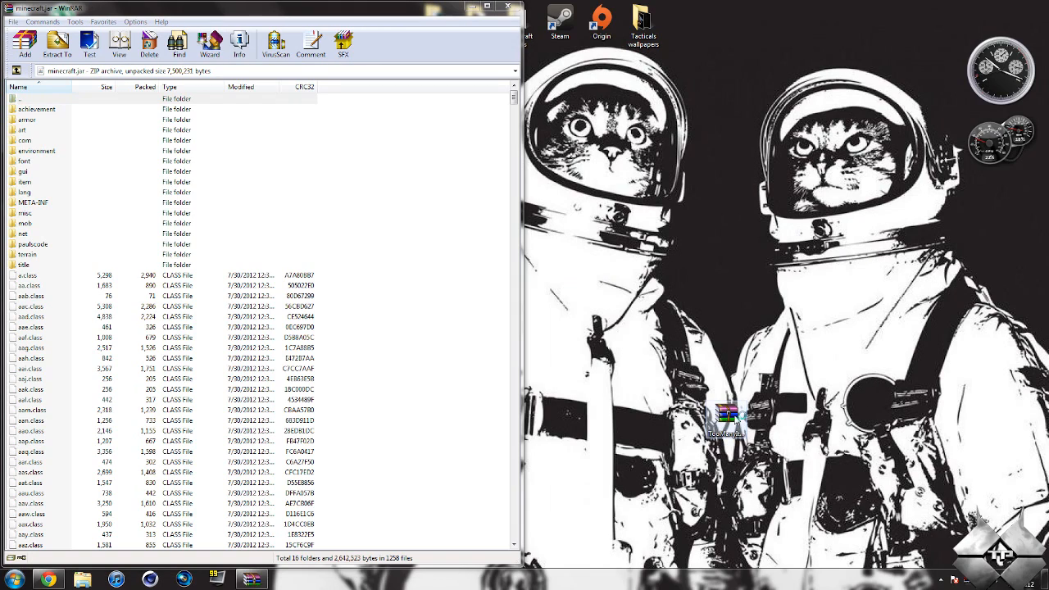
- Copy the TooManyItems zip's class files into minecraft.jar and close the zip window
double_click(728, 413)
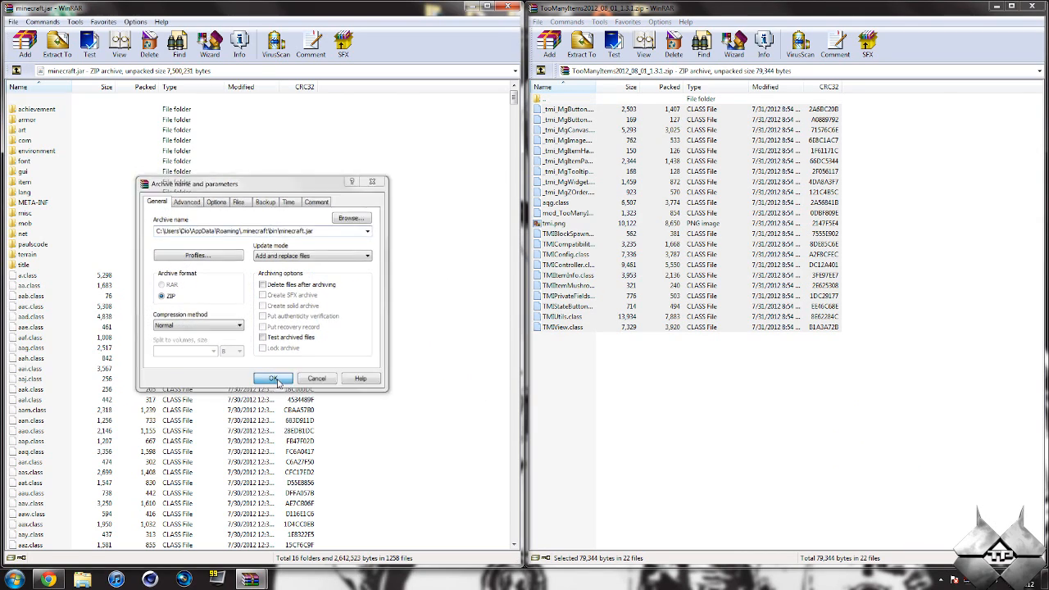
click(274, 377)
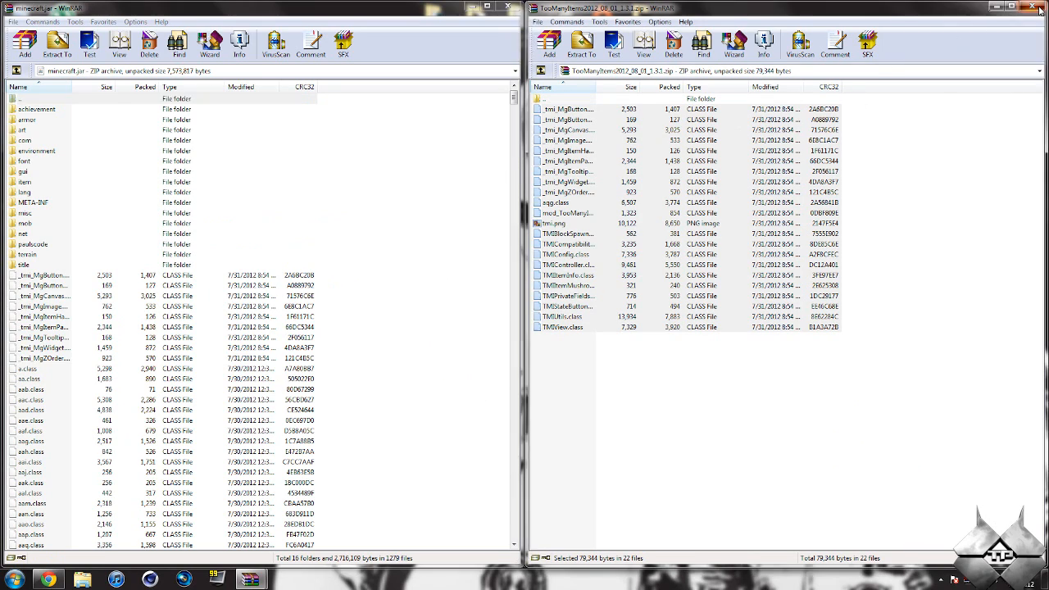
click(1043, 6)
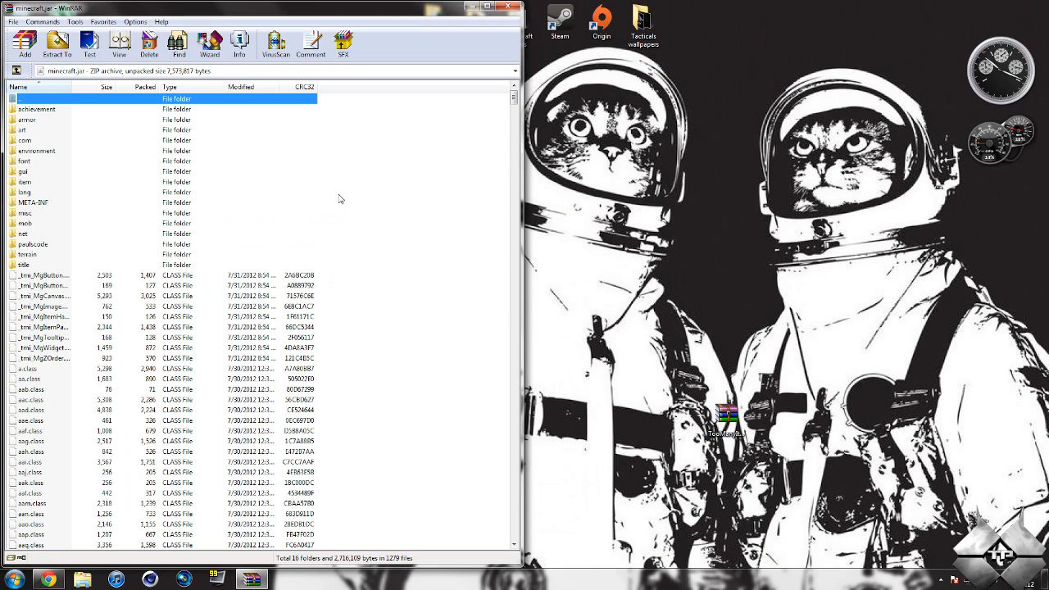
mouse_move(52, 207)
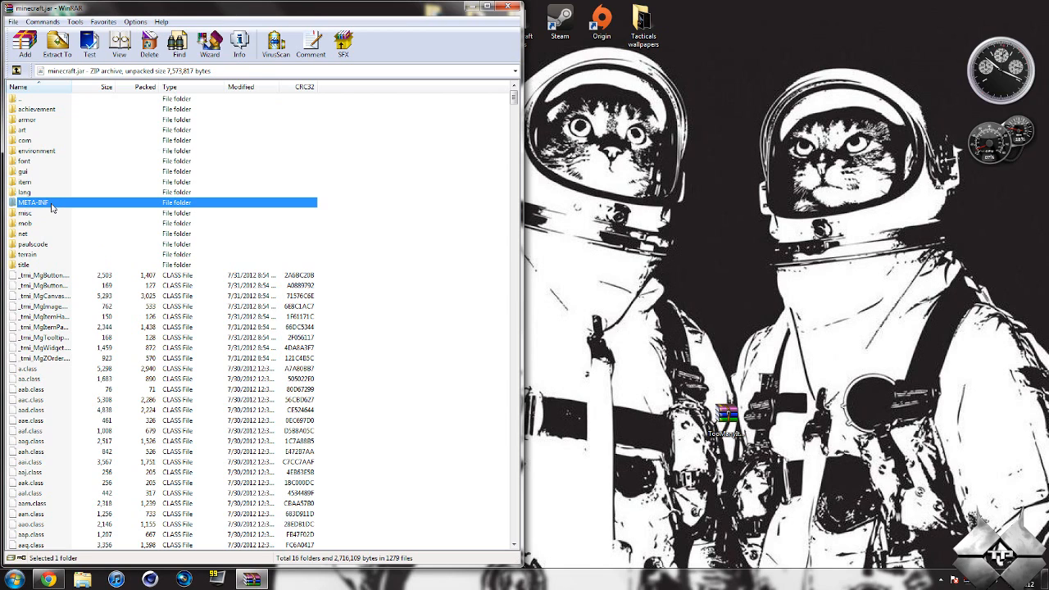
- Delete the META-INF folder from minecraft.jar and close WinRAR
click(149, 43)
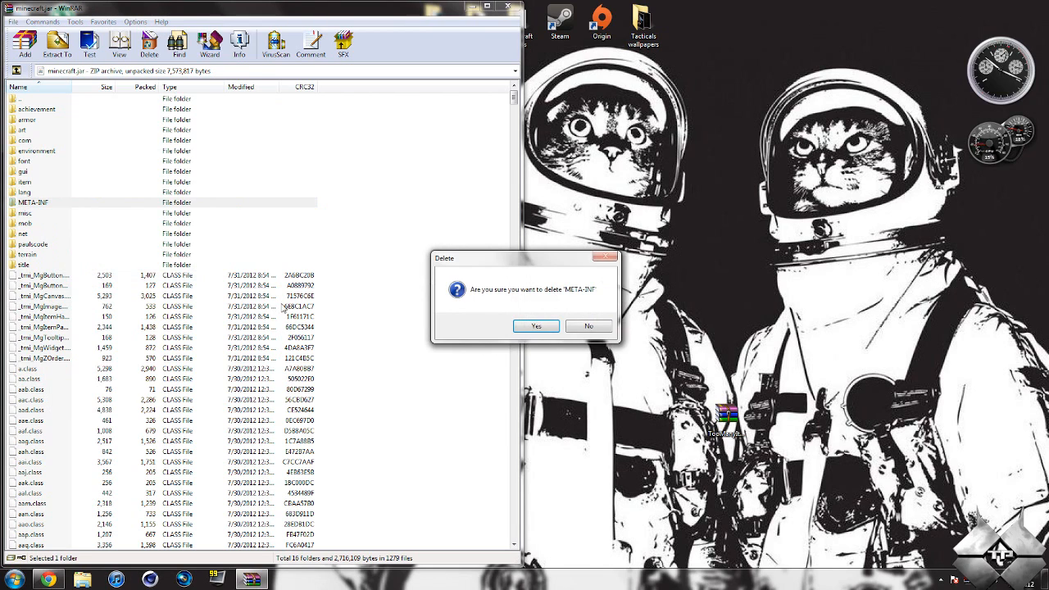
click(535, 325)
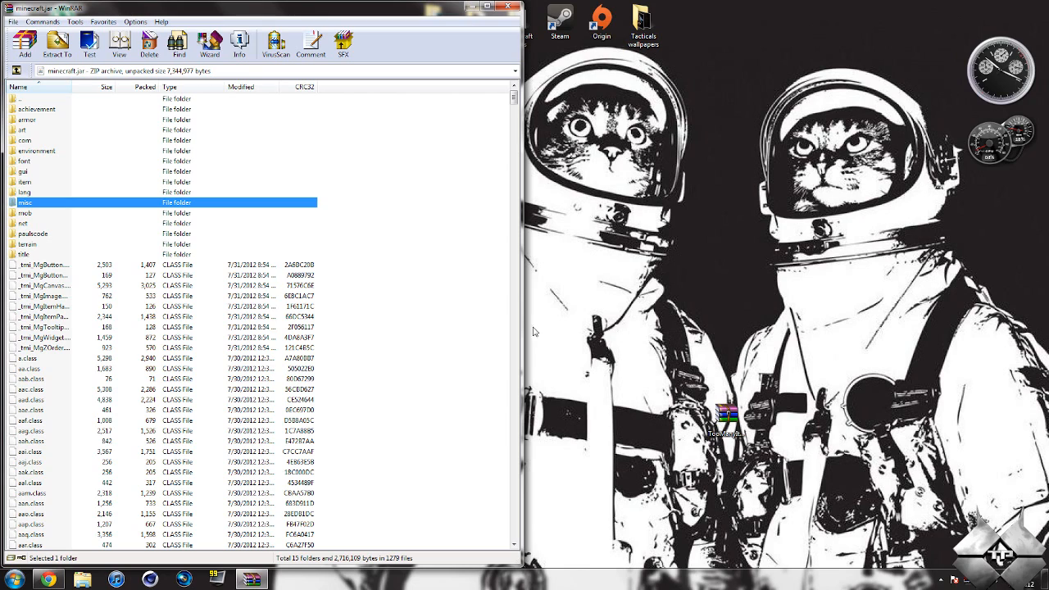
mouse_move(495, 301)
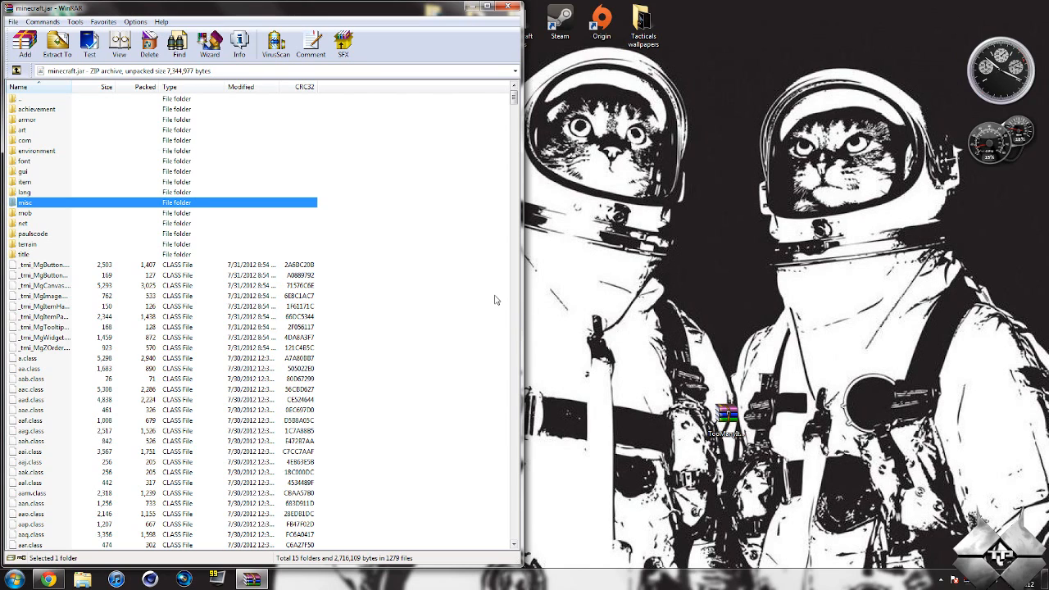
mouse_move(492, 179)
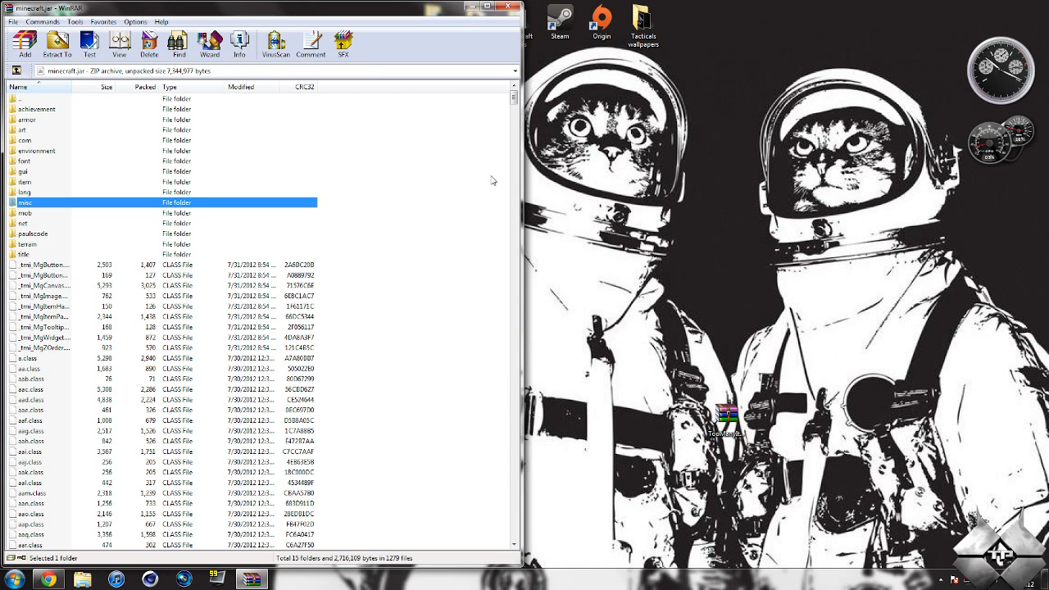
click(513, 6)
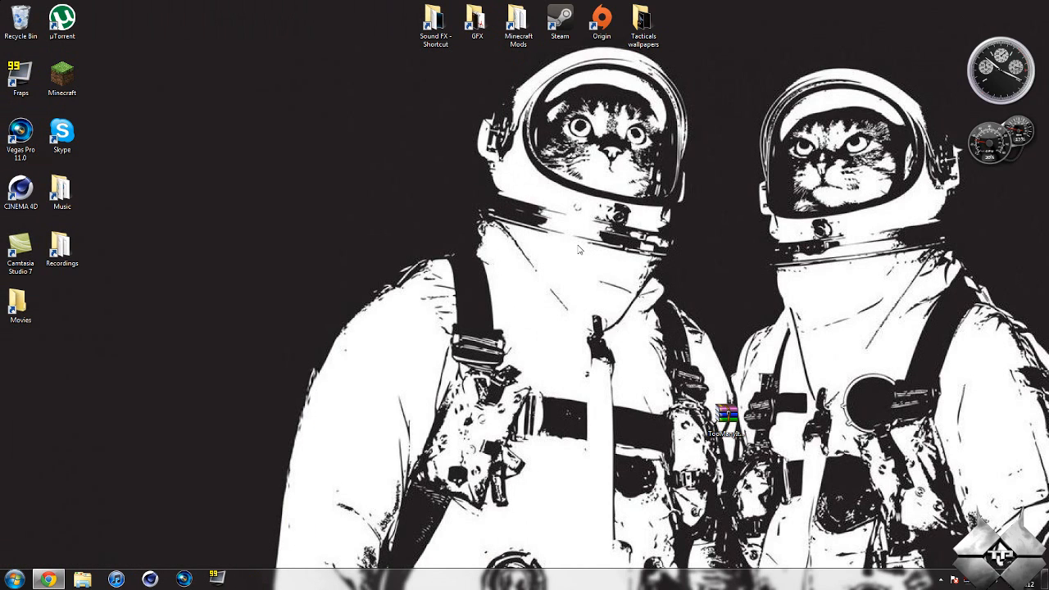